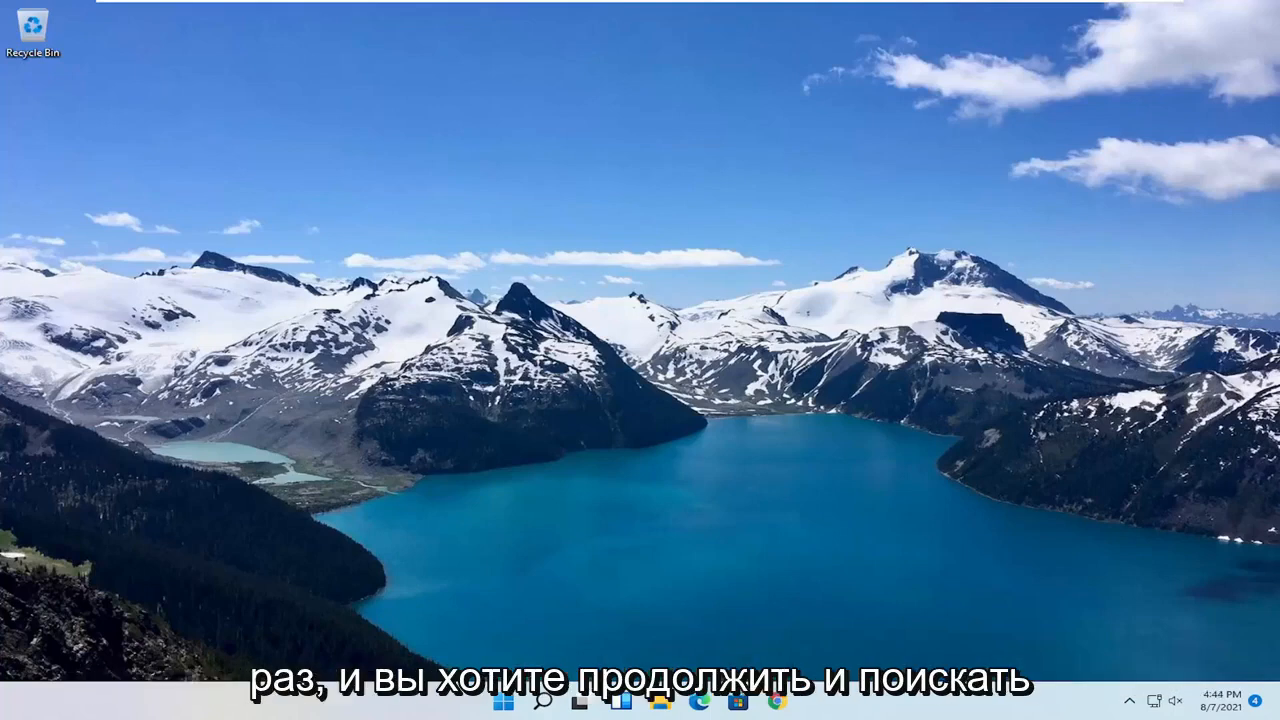
Step: Search Start for 'group policy' and launch Edit group policy
{"action": "left_click", "coordinate": [536, 708]}
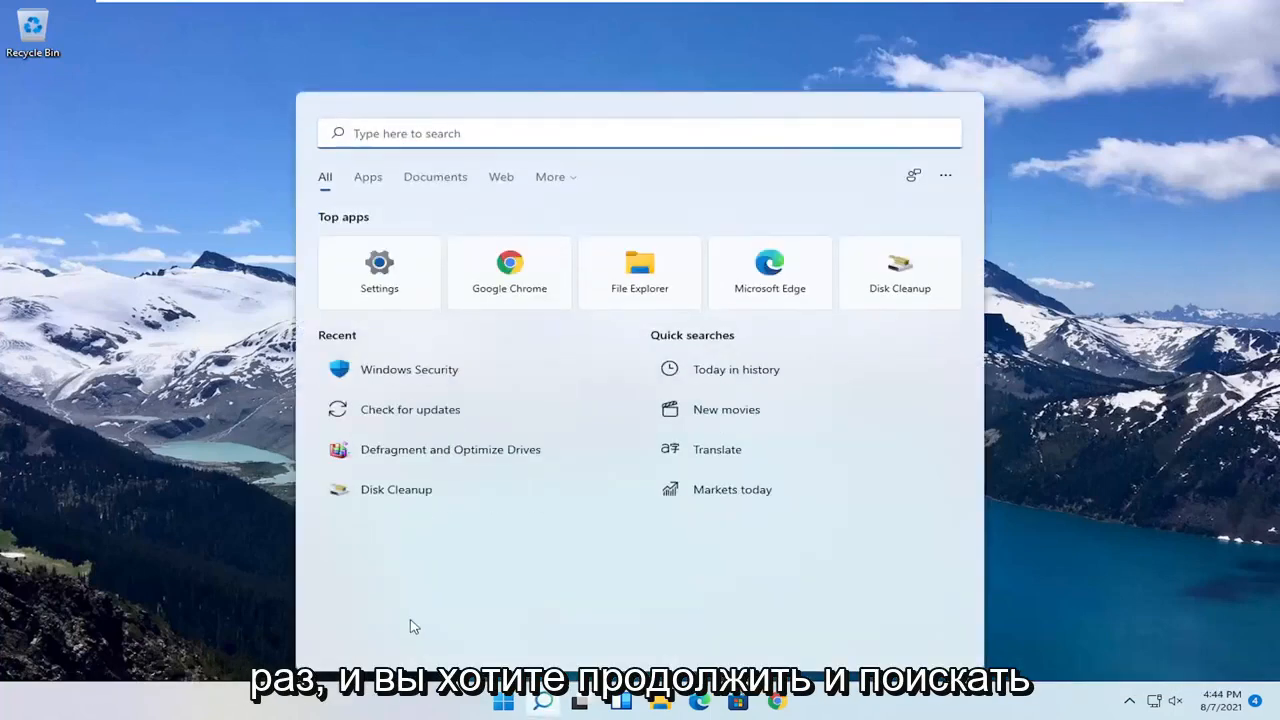
{"action": "type", "text": "group policy"}
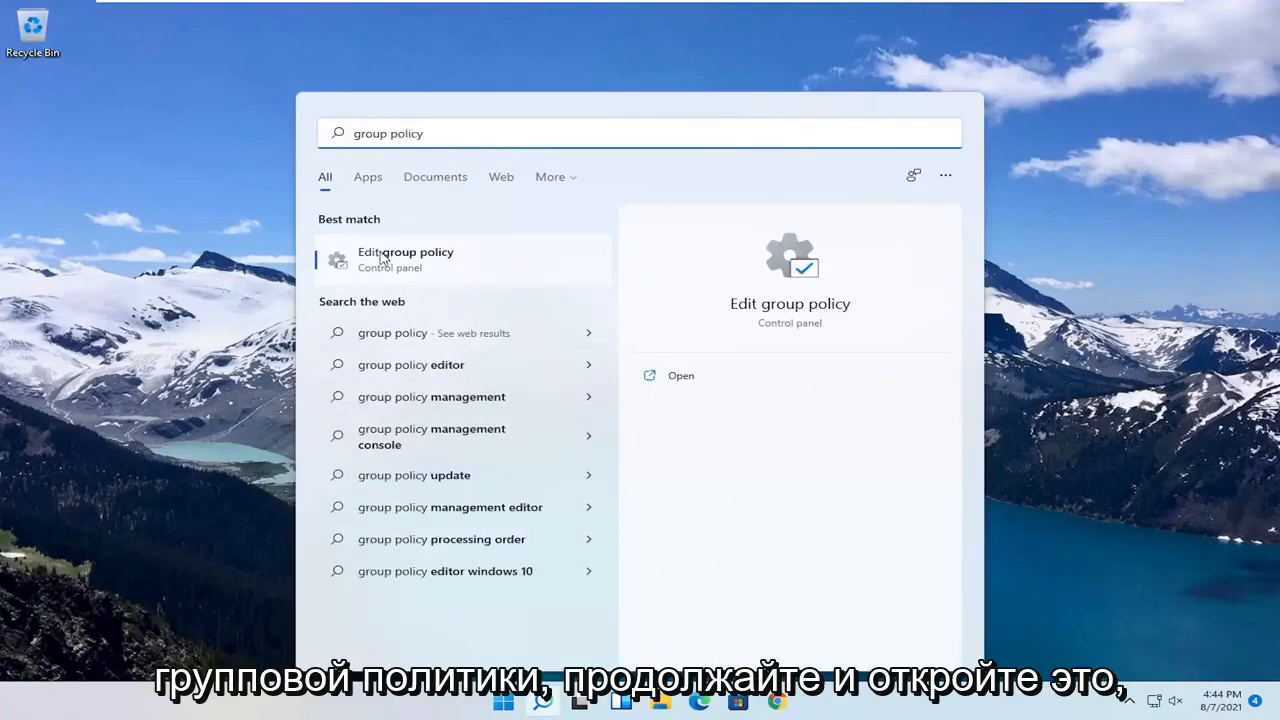
{"action": "left_click", "coordinate": [404, 260]}
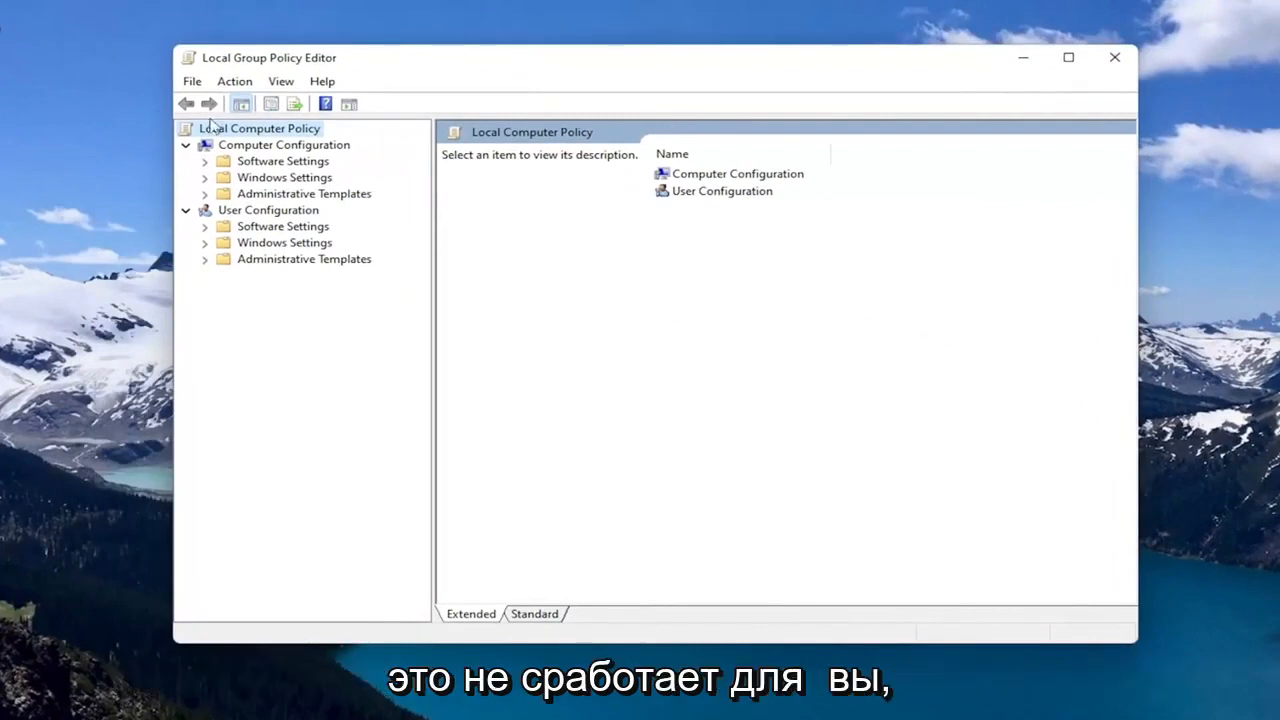
{"action": "mouse_move", "coordinate": [292, 60]}
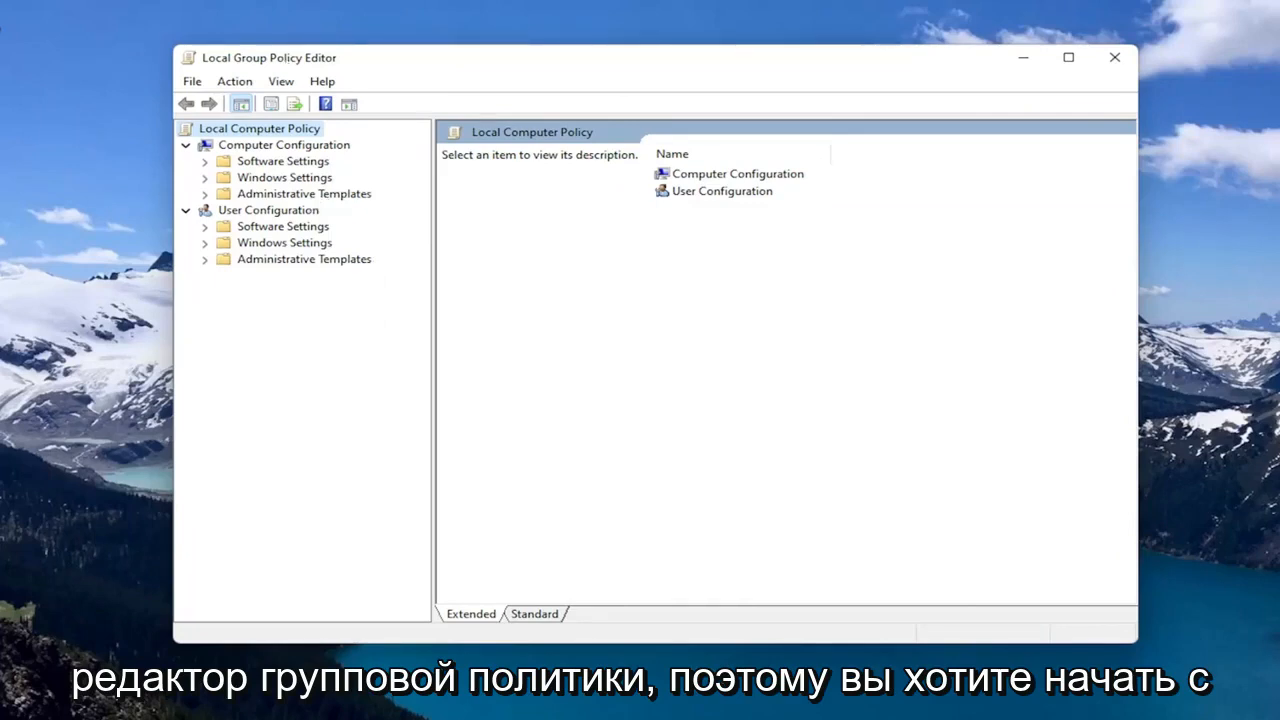
Step: Expand Computer Configuration down to Windows Components and enter Microsoft Defender Antivirus
{"action": "left_click", "coordinate": [284, 144]}
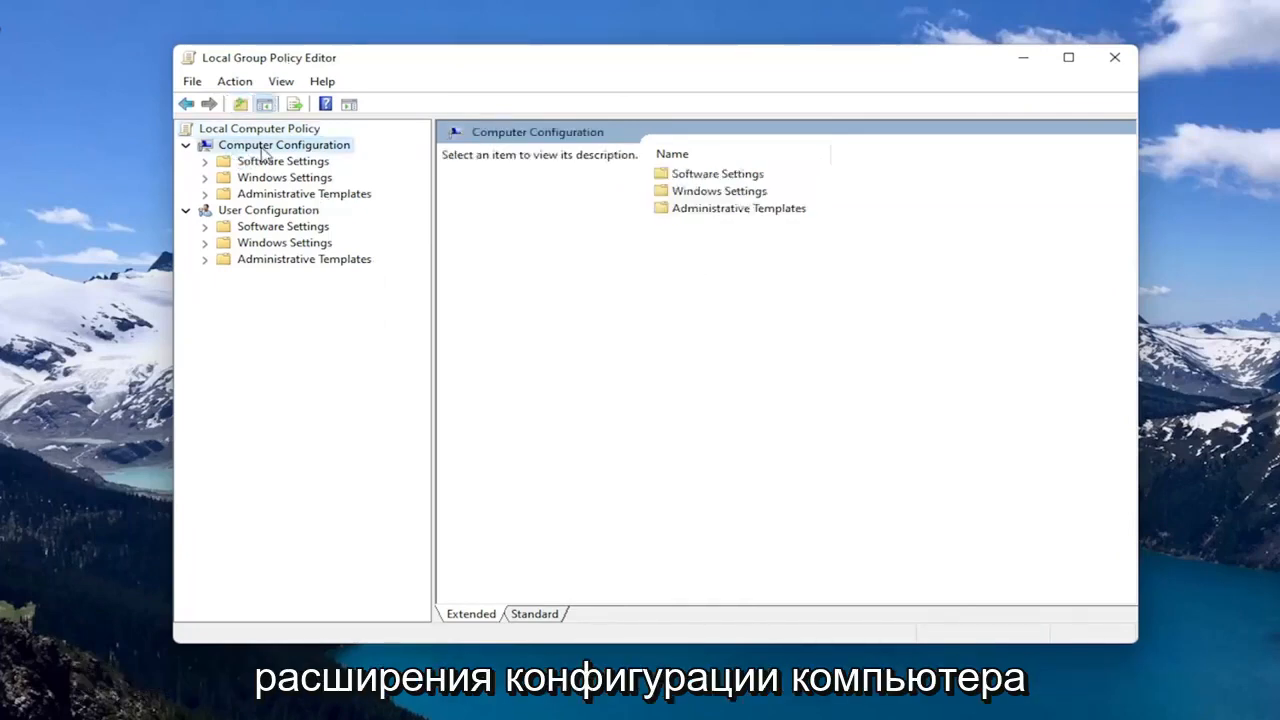
{"action": "mouse_move", "coordinate": [262, 198]}
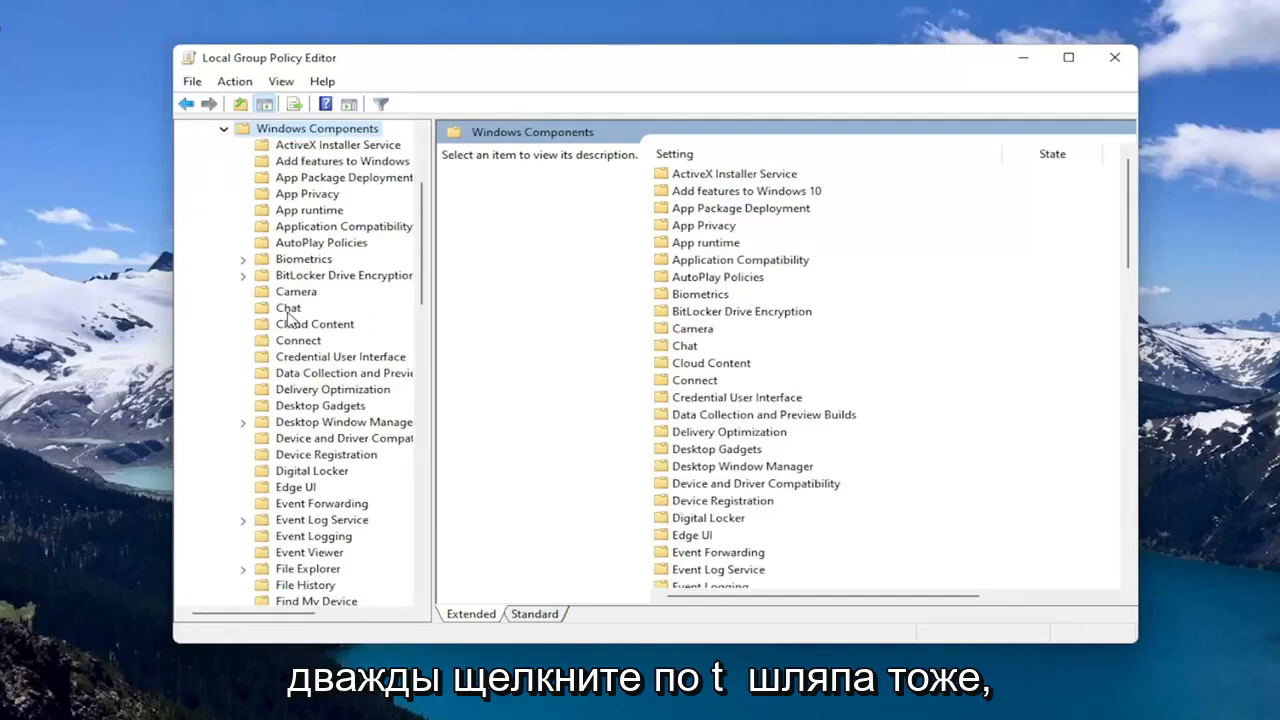
{"action": "scroll", "scroll_direction": "down", "scroll_amount": 3}
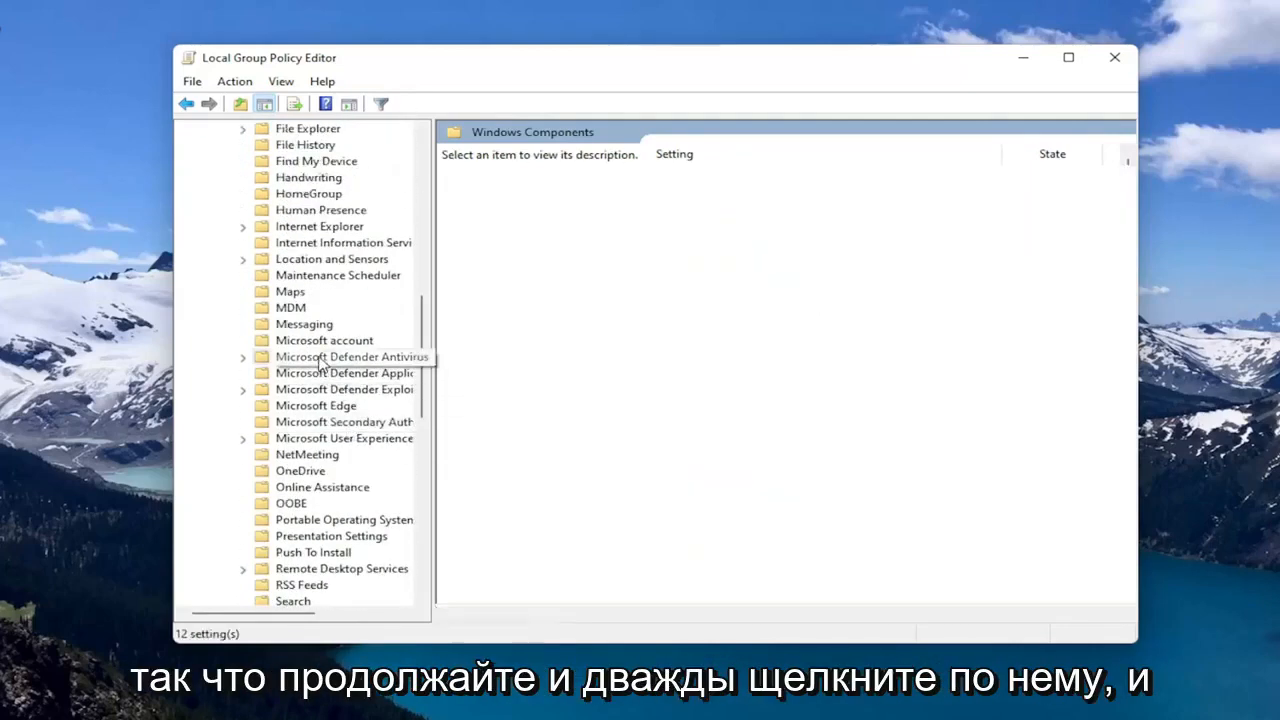
{"action": "double_click", "coordinate": [344, 356]}
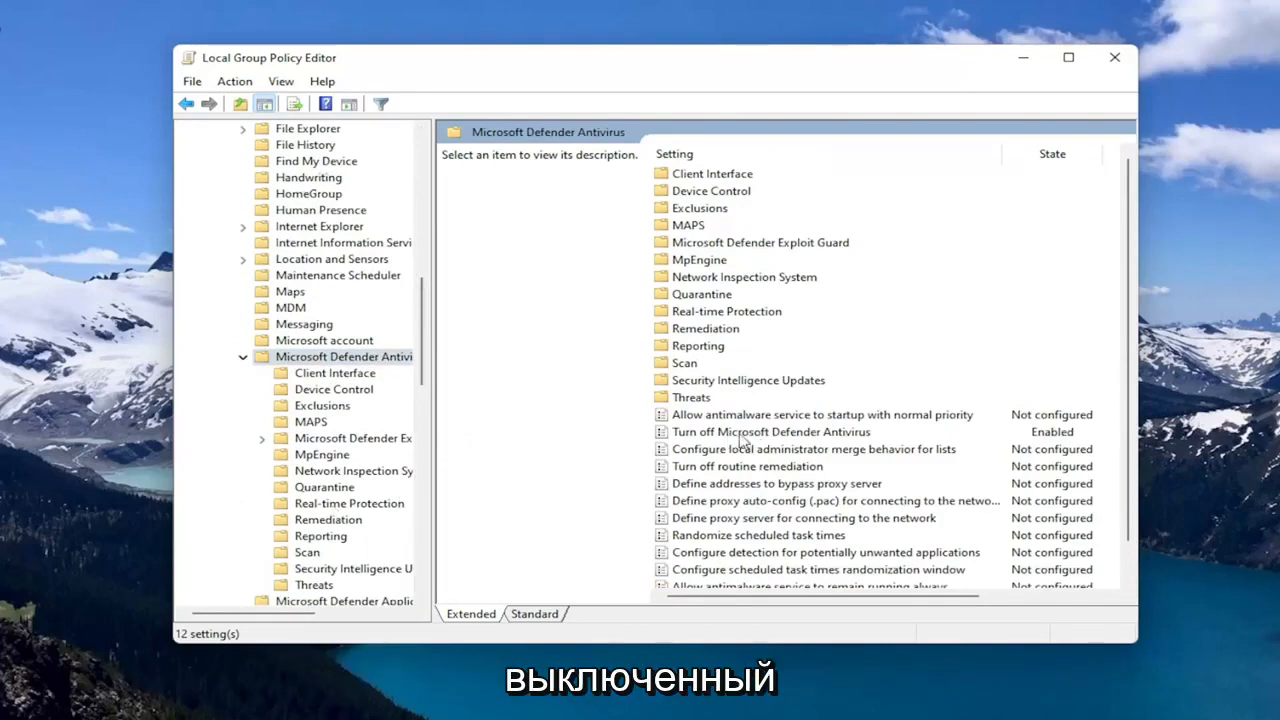
Step: Set Turn off Microsoft Defender Antivirus to Enabled and close the editor
{"action": "left_click", "coordinate": [780, 432]}
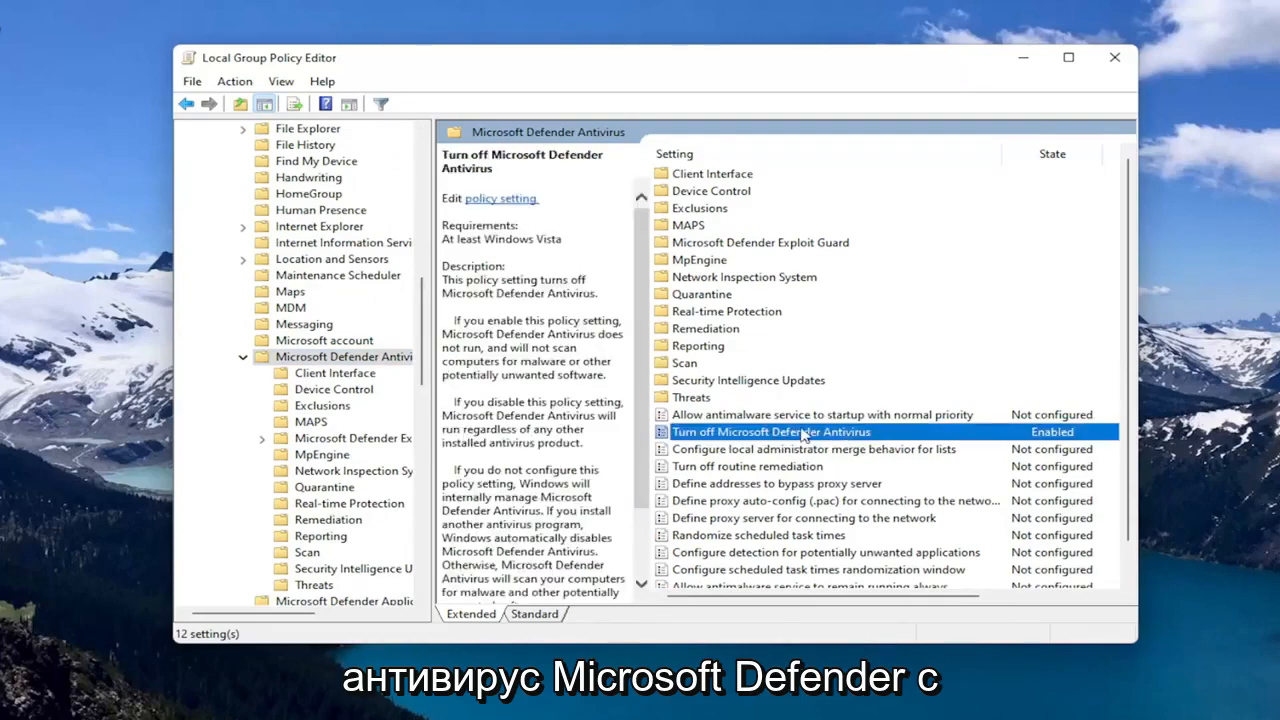
{"action": "double_click", "coordinate": [770, 432]}
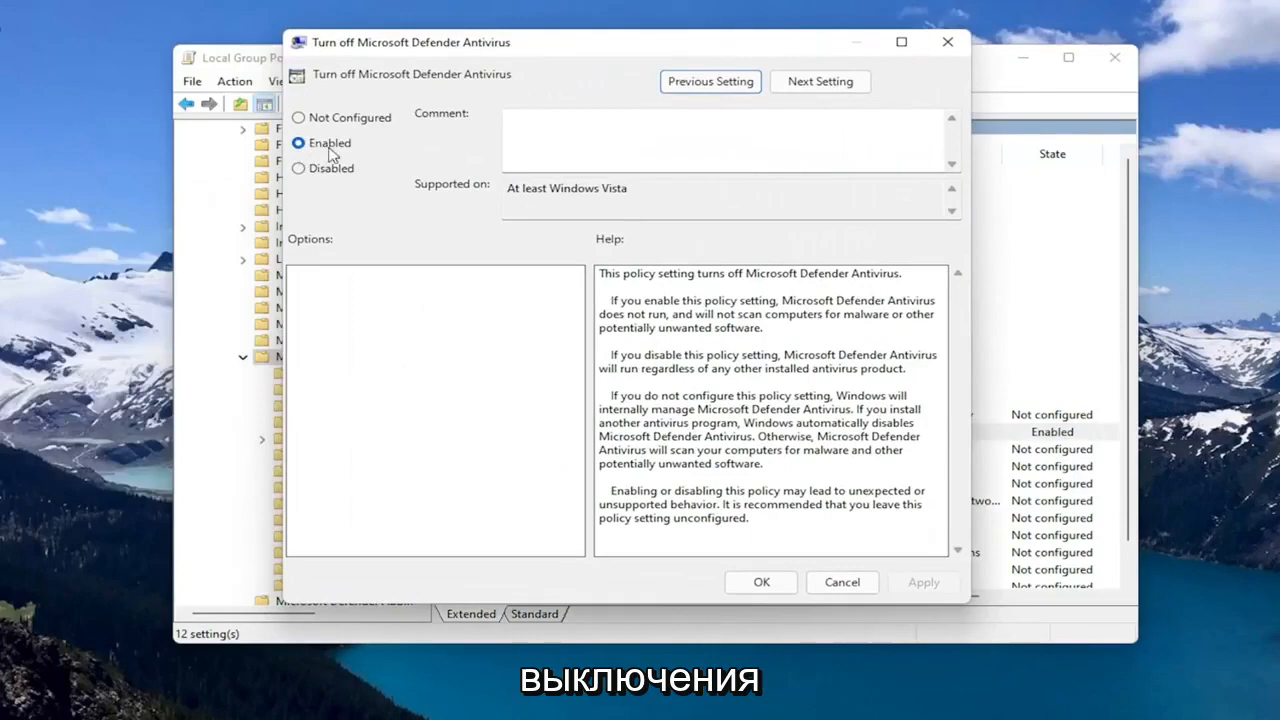
{"action": "mouse_move", "coordinate": [960, 516]}
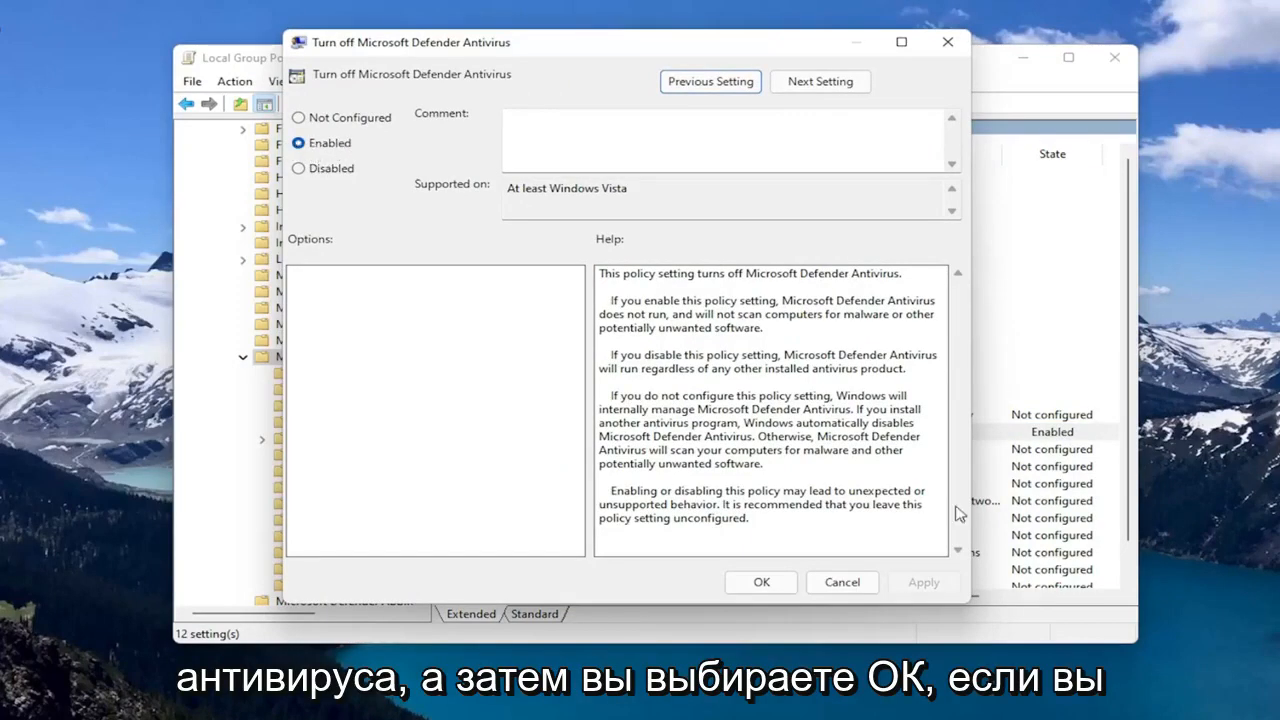
{"action": "left_click", "coordinate": [760, 582]}
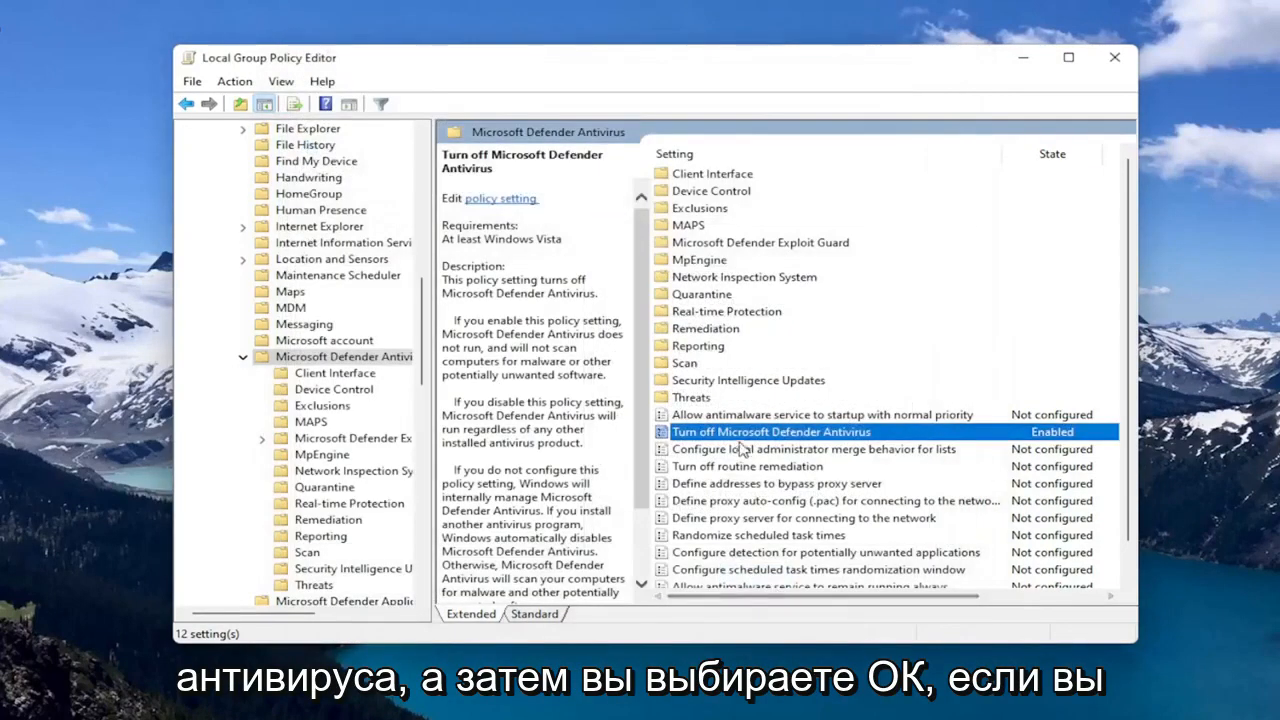
{"action": "double_click", "coordinate": [760, 432]}
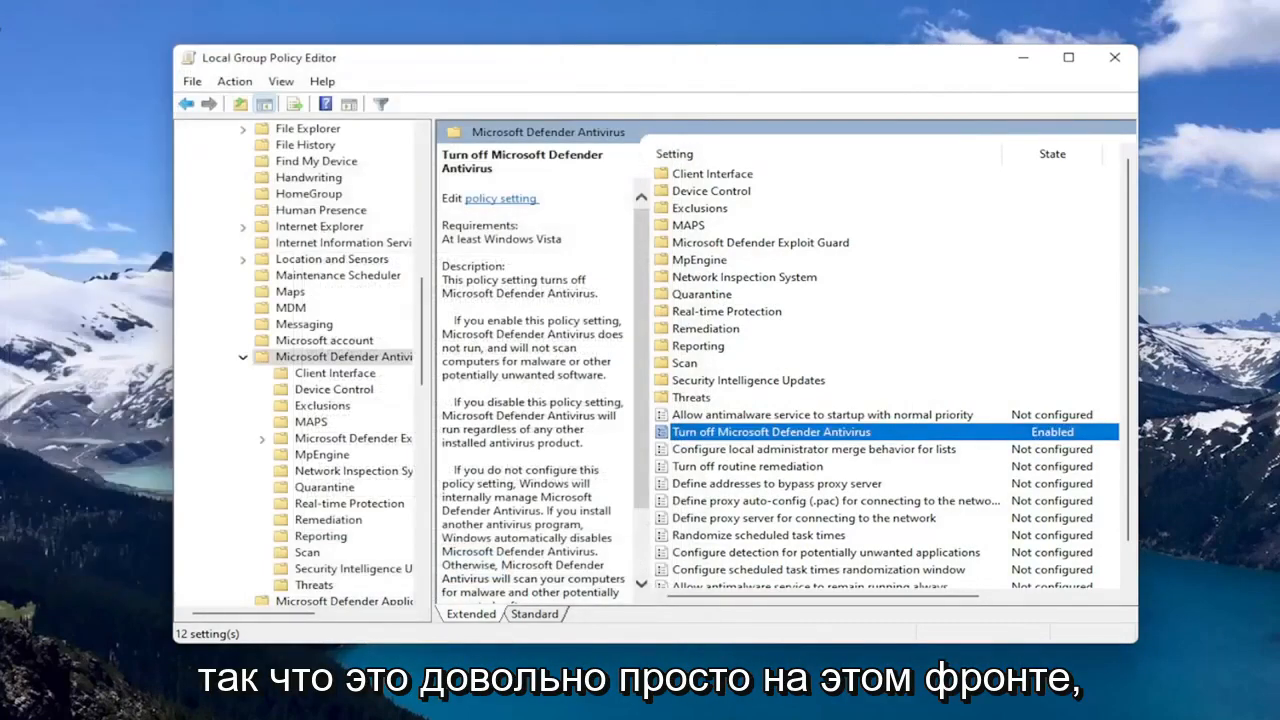
{"action": "left_click", "coordinate": [1106, 56]}
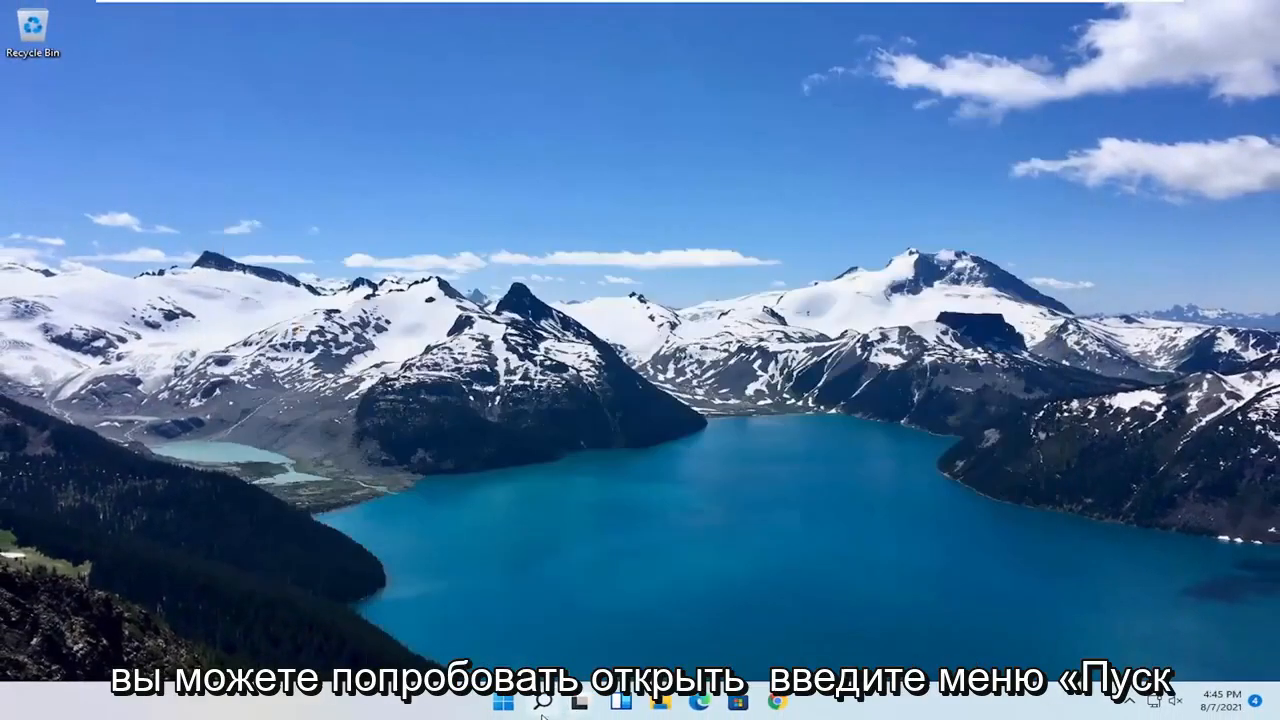
Step: Search Start for 'reged', run Registry Editor as administrator and approve the UAC prompt
{"action": "type", "text": "regedit"}
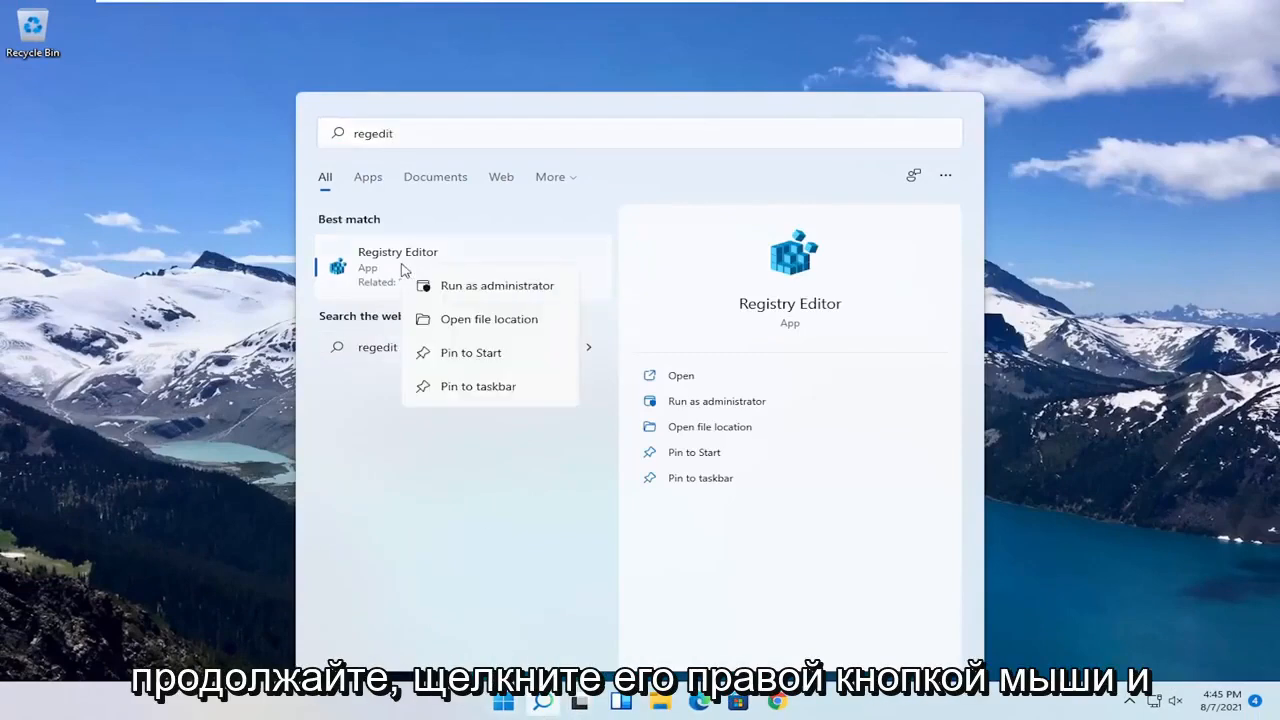
{"action": "left_click", "coordinate": [496, 284]}
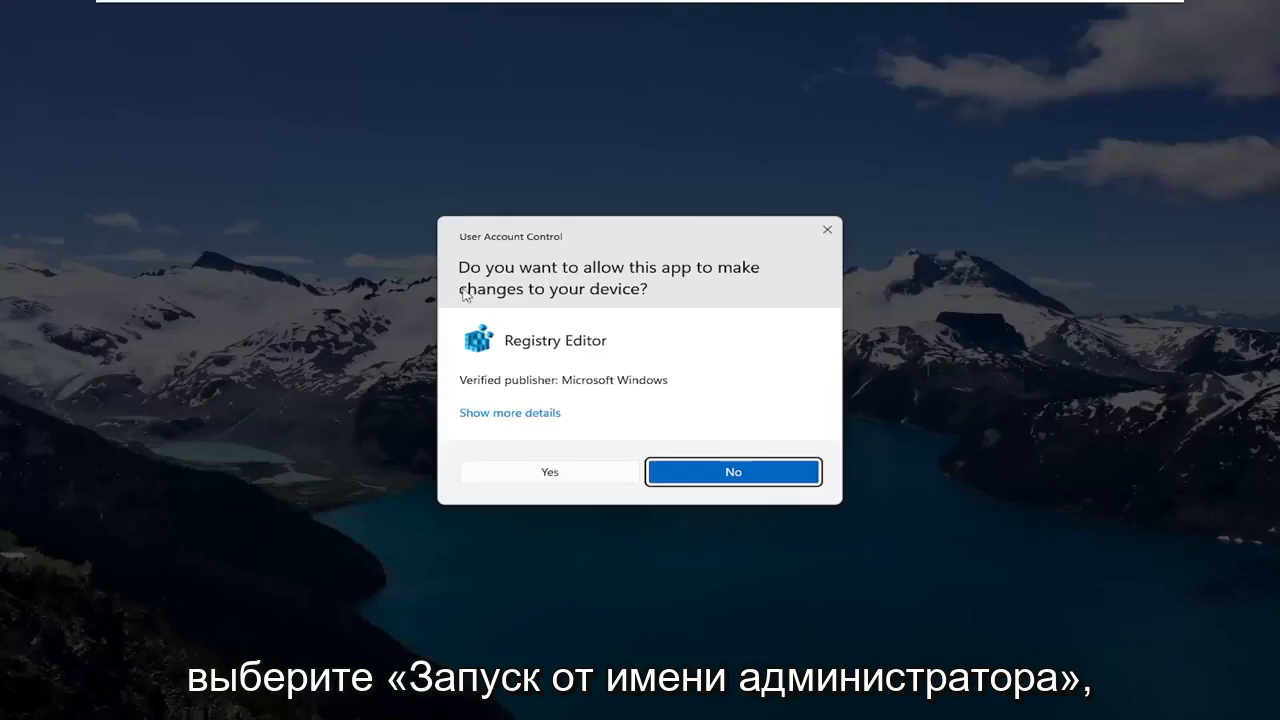
{"action": "mouse_move", "coordinate": [516, 418]}
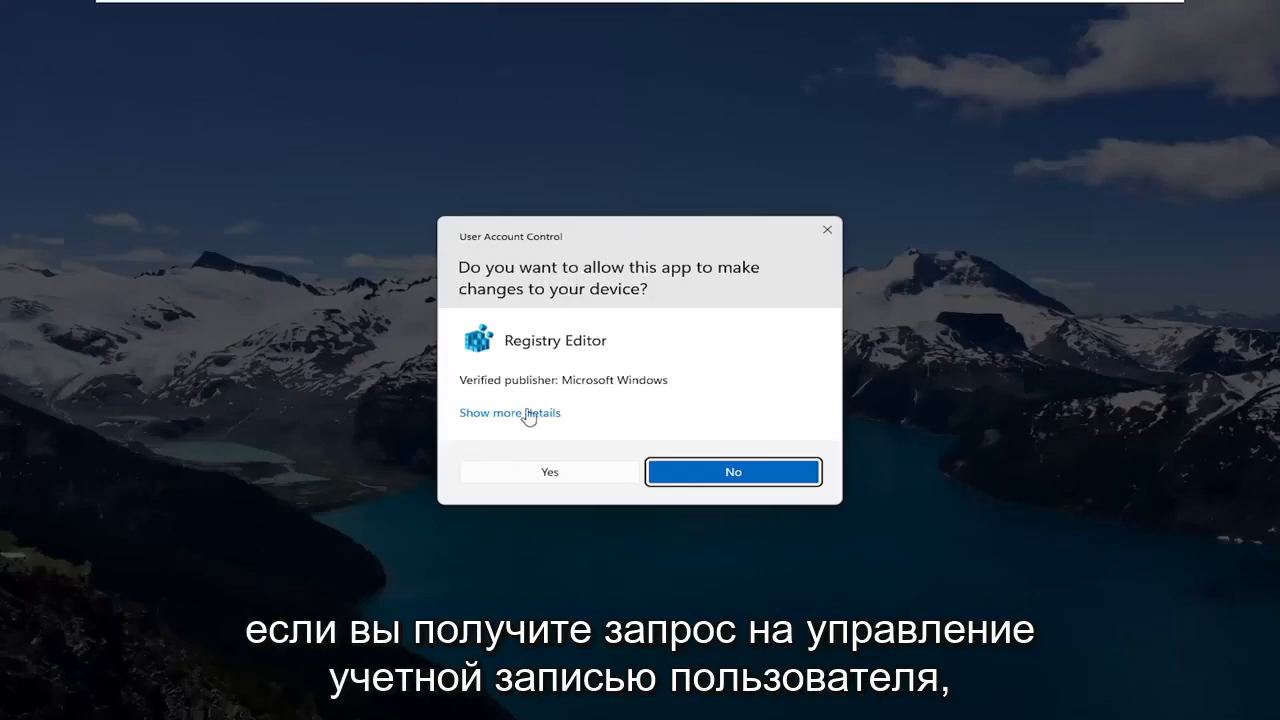
{"action": "left_click", "coordinate": [550, 472]}
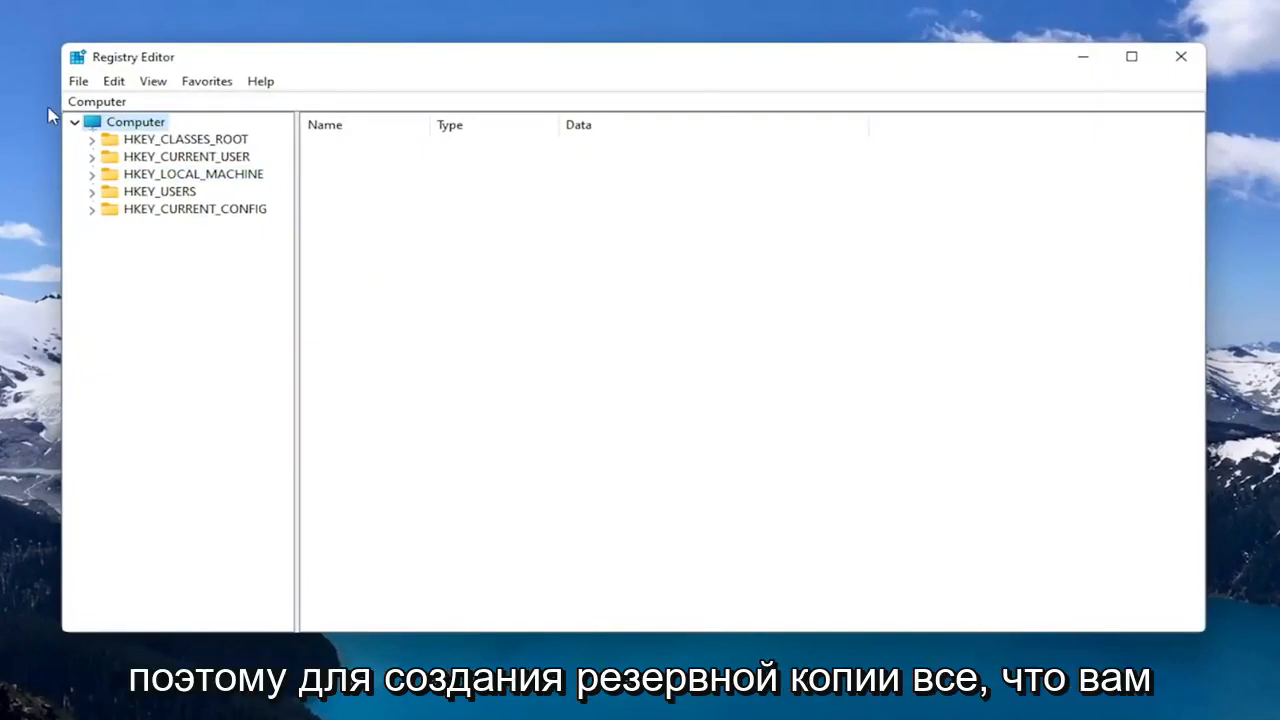
{"action": "left_click", "coordinate": [80, 80]}
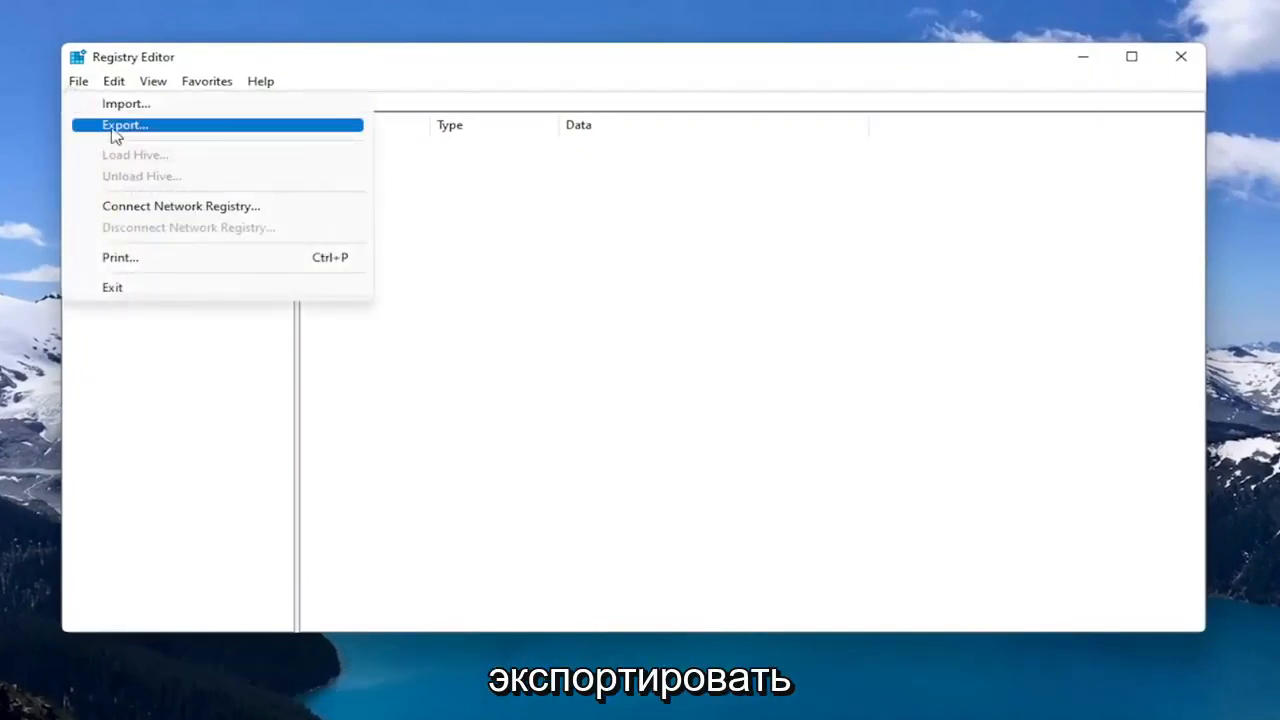
{"action": "left_click", "coordinate": [120, 124]}
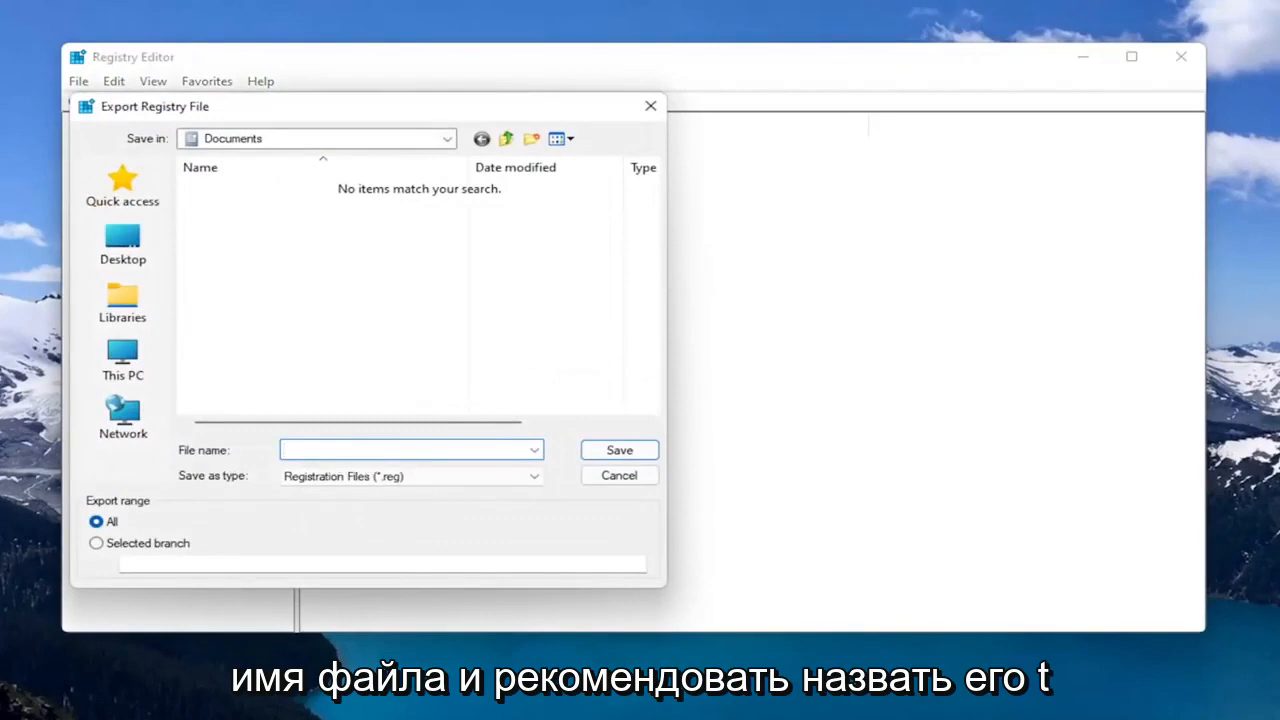
{"action": "left_click", "coordinate": [400, 450]}
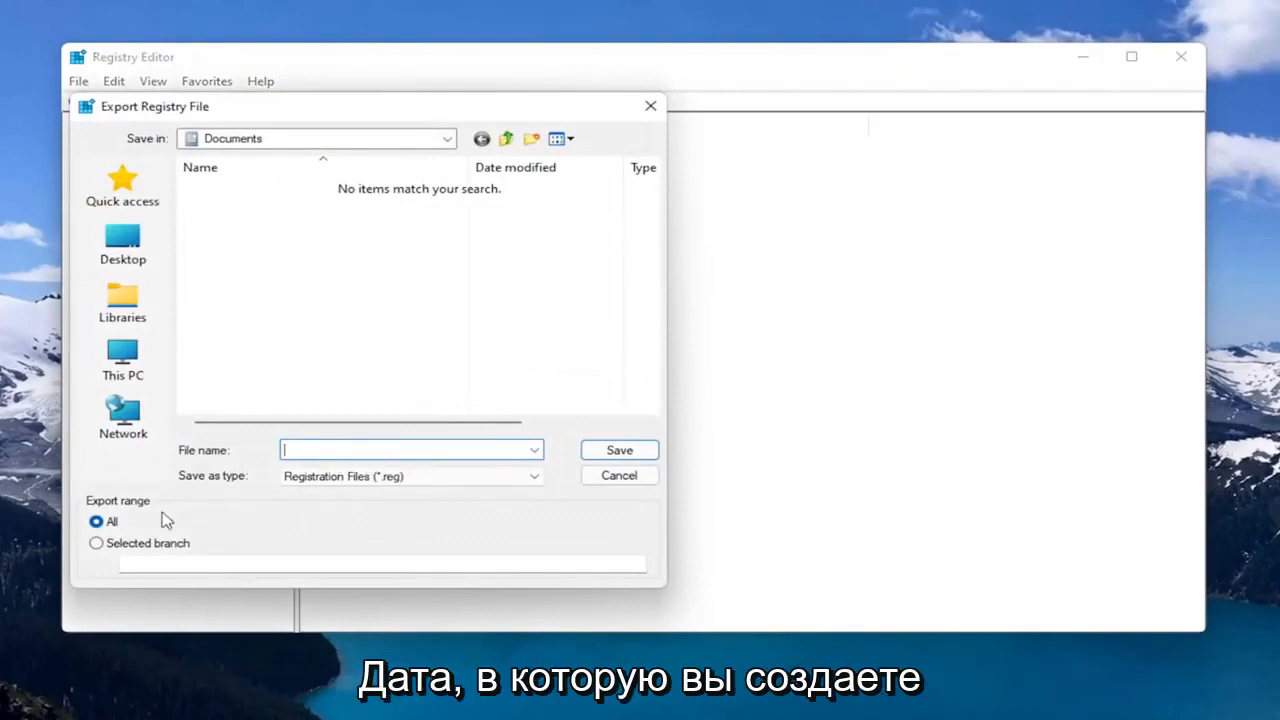
{"action": "mouse_move", "coordinate": [172, 370]}
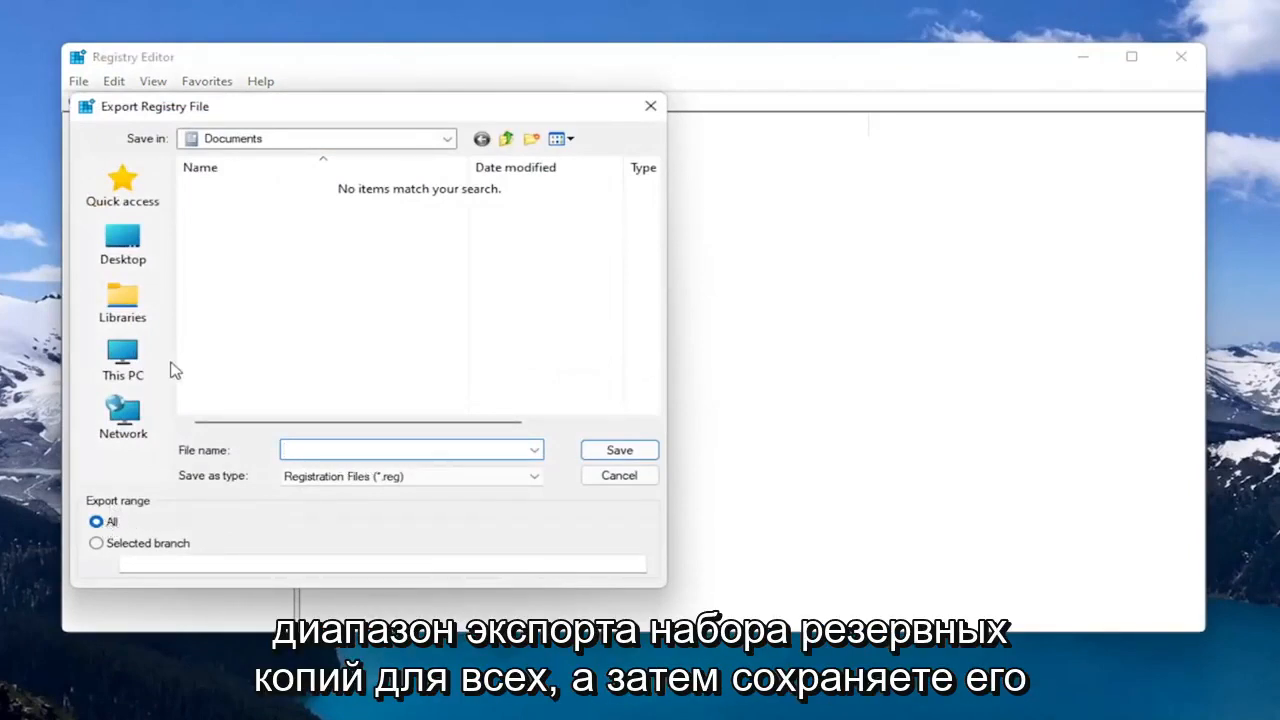
{"action": "left_click", "coordinate": [122, 244]}
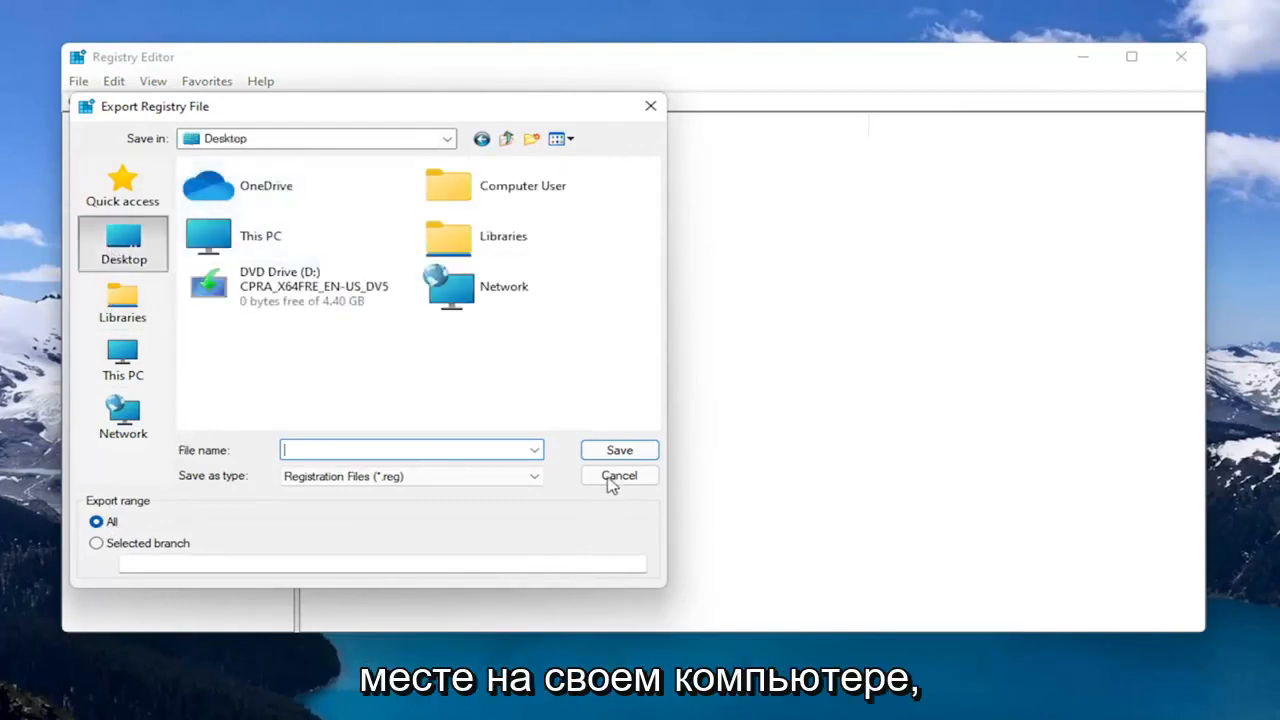
{"action": "left_click", "coordinate": [620, 476]}
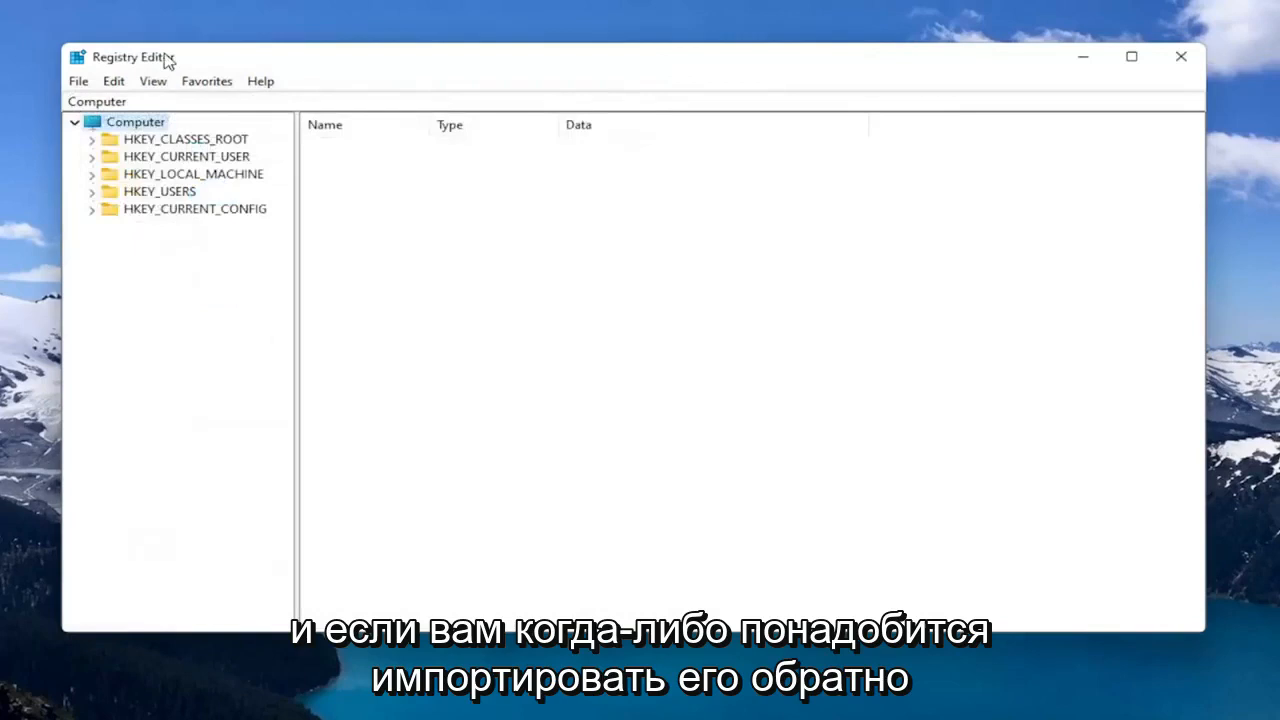
{"action": "left_click", "coordinate": [76, 80]}
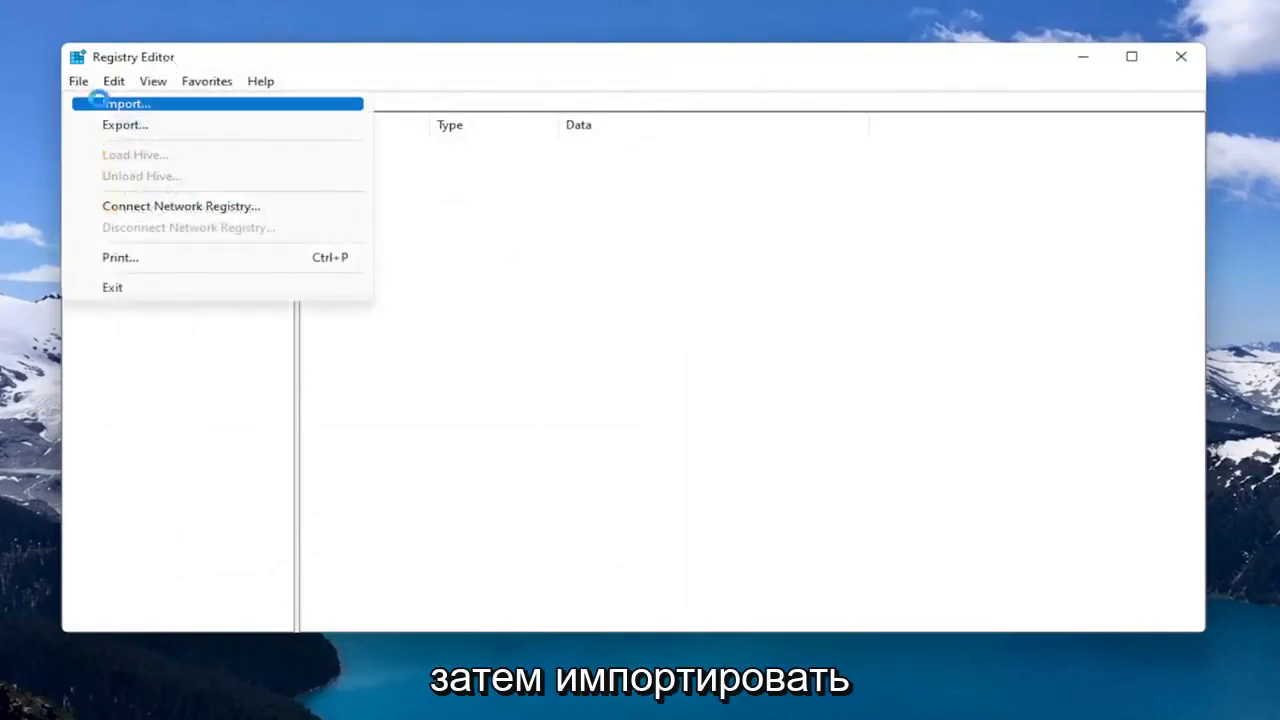
{"action": "left_click", "coordinate": [130, 100]}
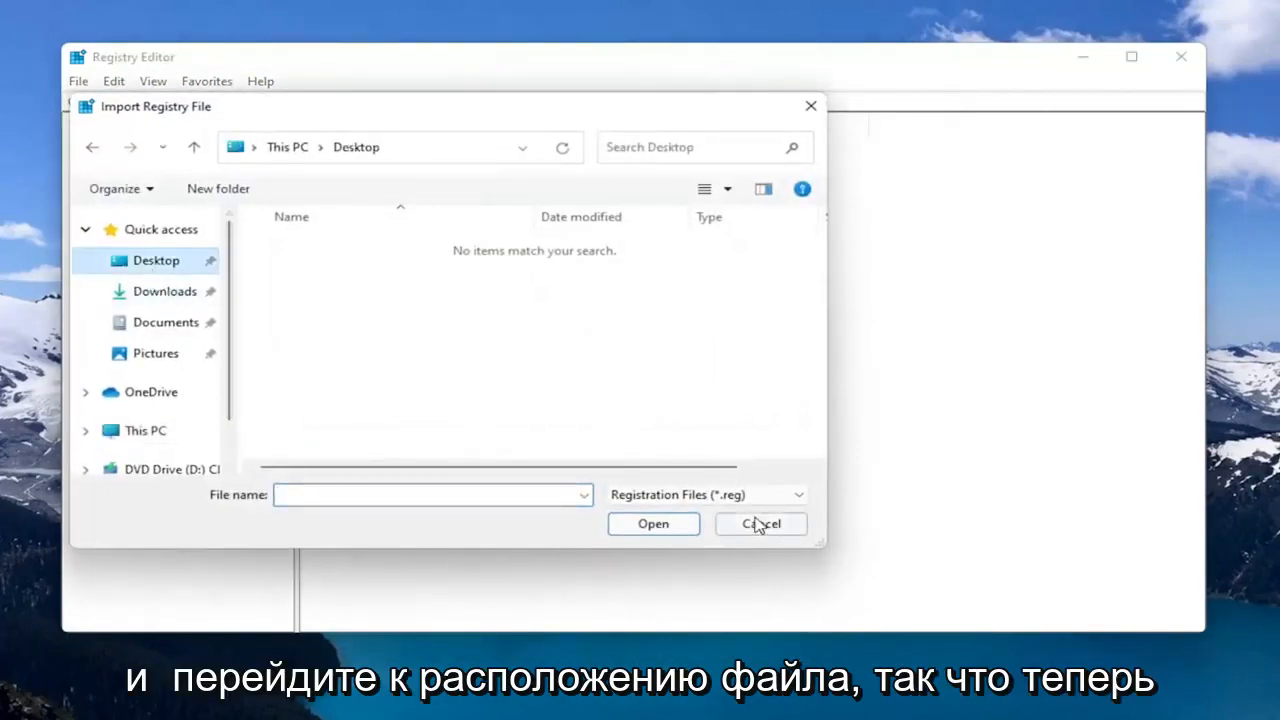
{"action": "left_click", "coordinate": [760, 524]}
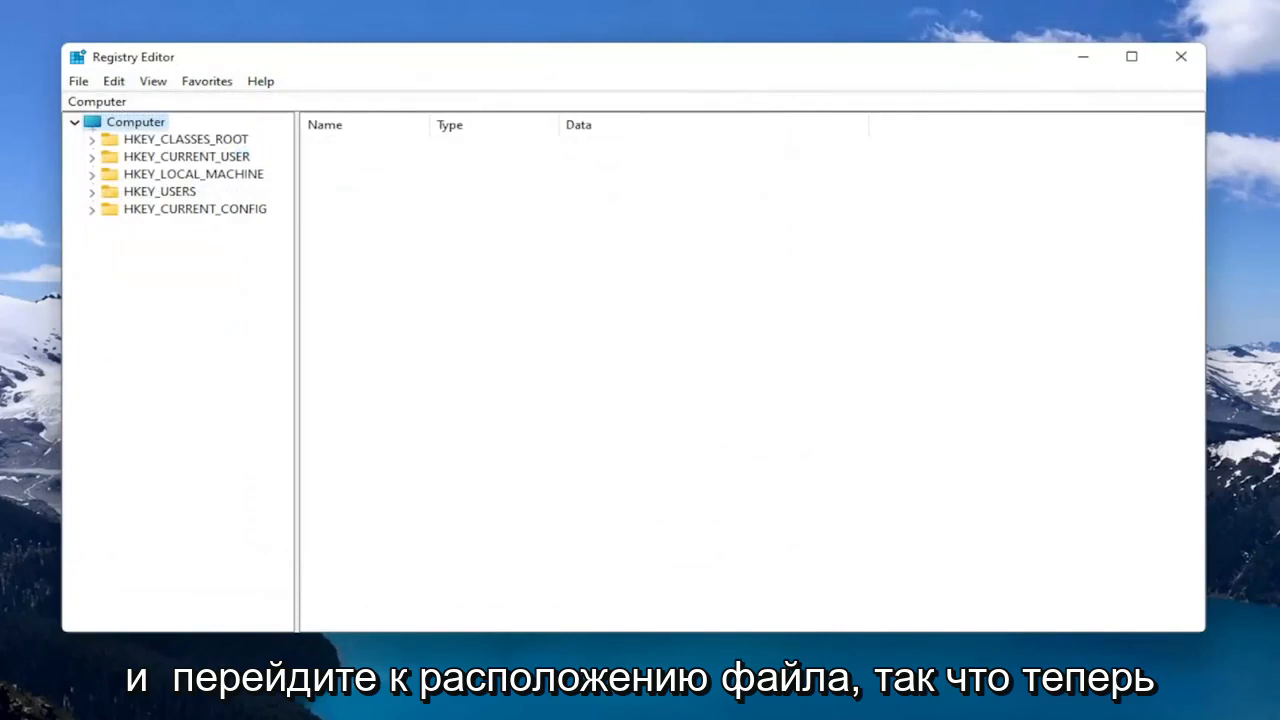
{"action": "mouse_move", "coordinate": [532, 40]}
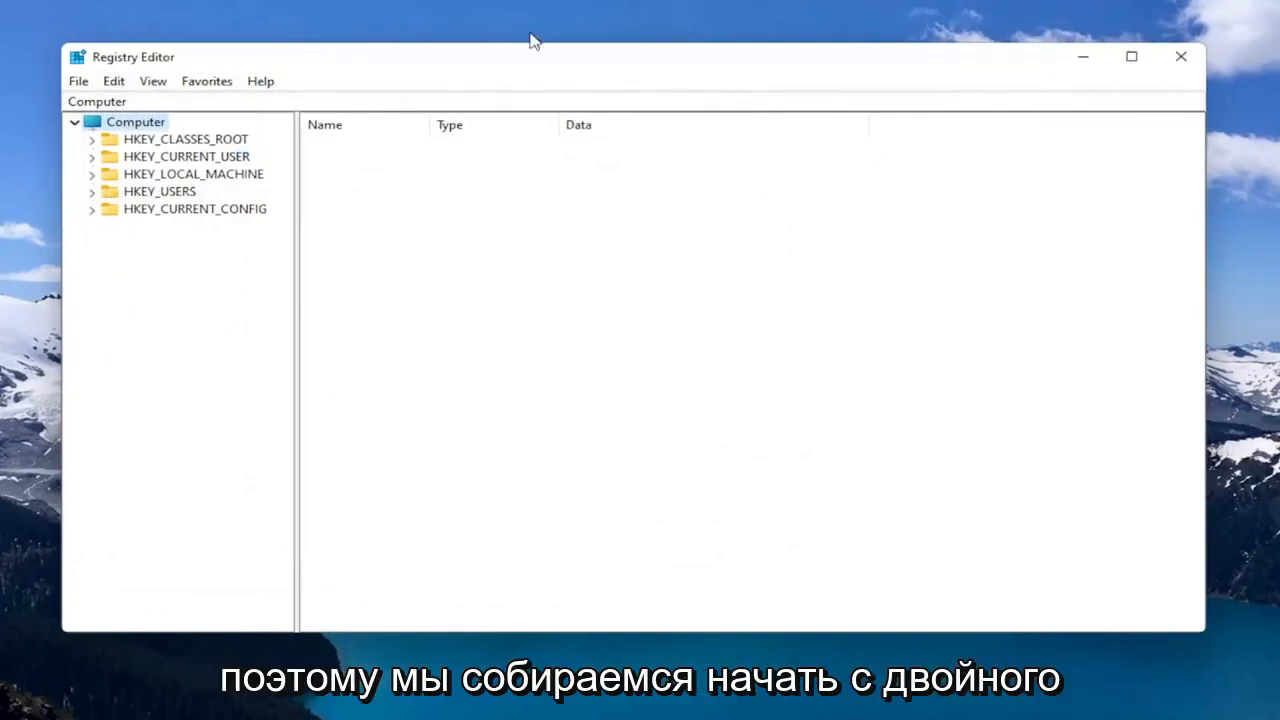
Step: Expand HKEY_LOCAL_MACHINE > SOFTWARE > Policies > Microsoft and select the Windows Defender key
{"action": "left_click", "coordinate": [192, 172]}
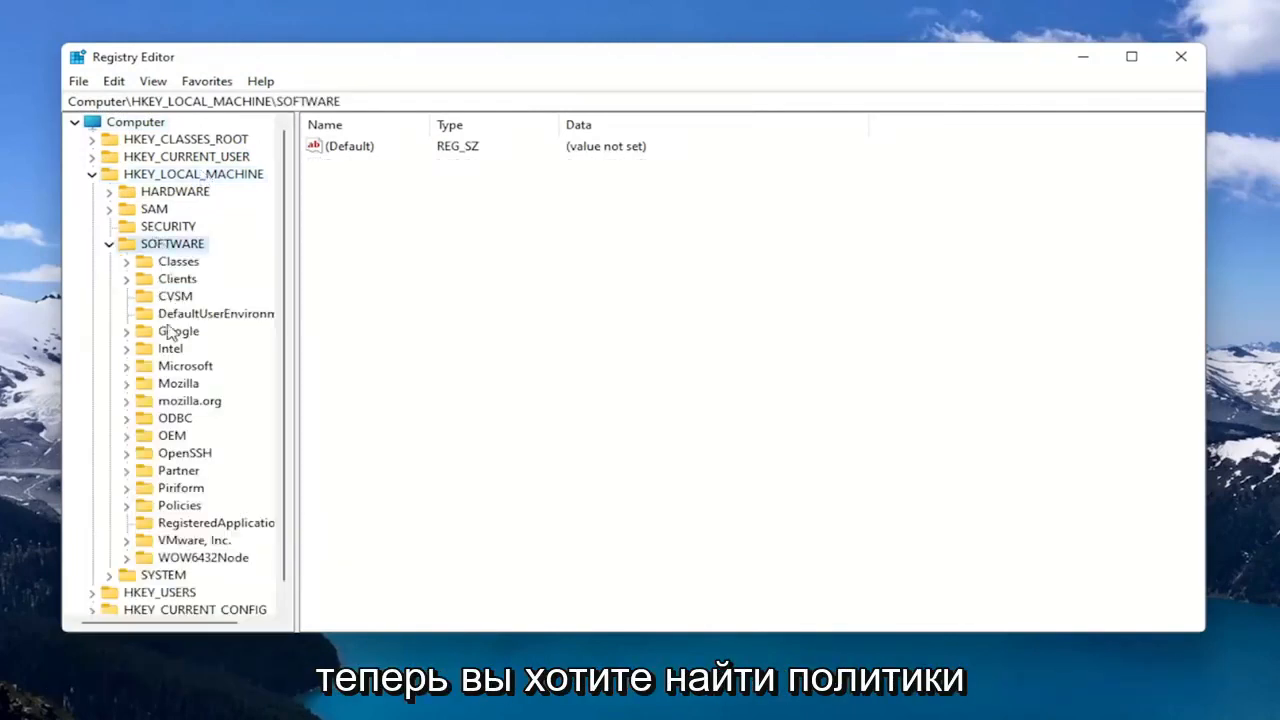
{"action": "left_click", "coordinate": [180, 504]}
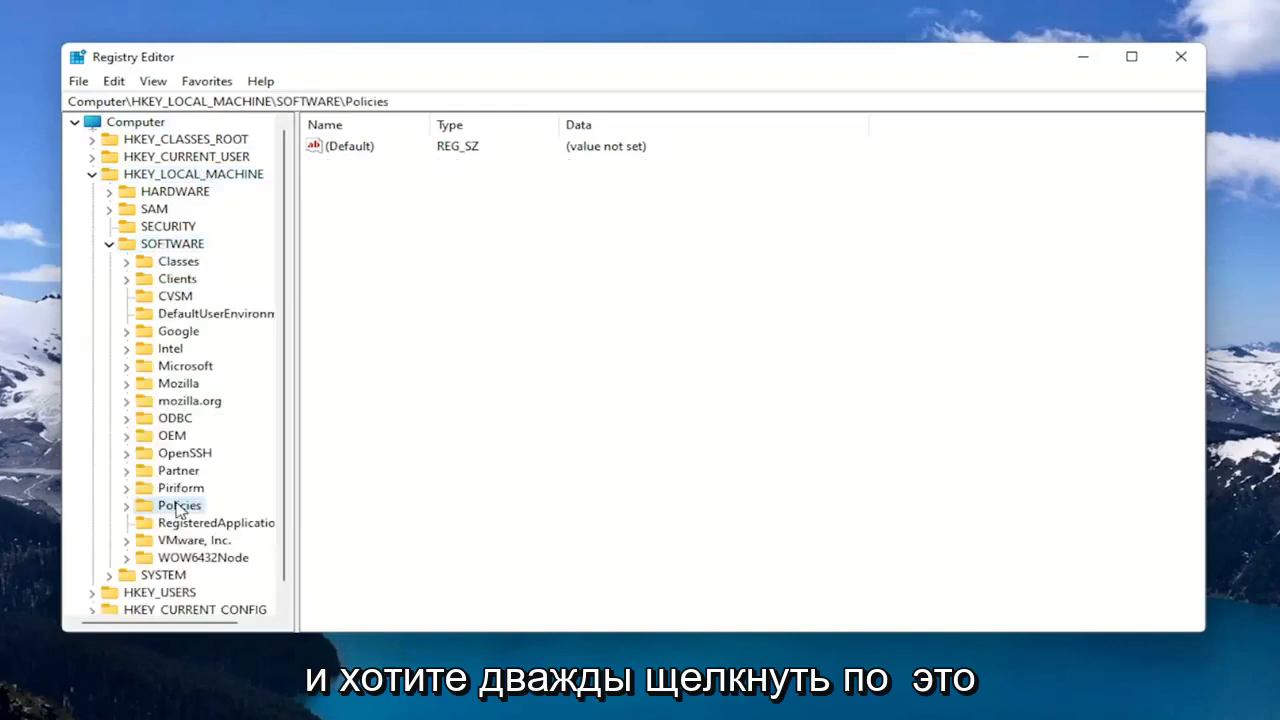
{"action": "double_click", "coordinate": [180, 504]}
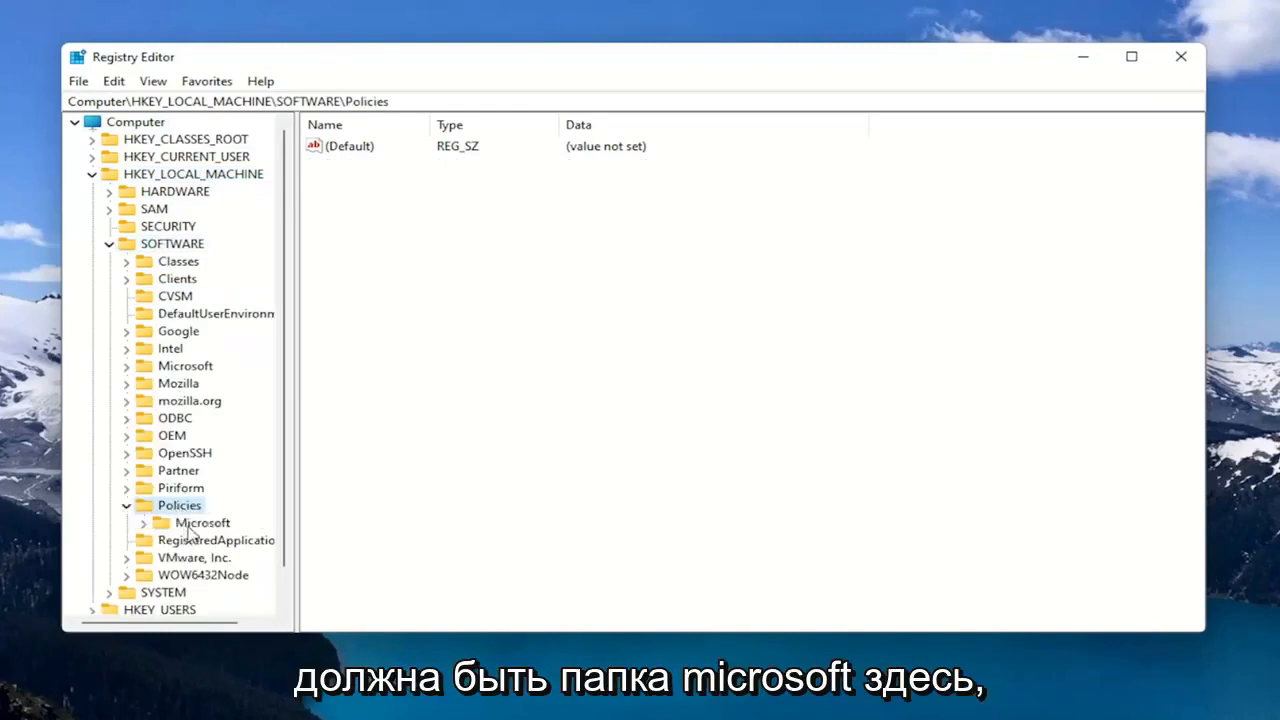
{"action": "double_click", "coordinate": [200, 524]}
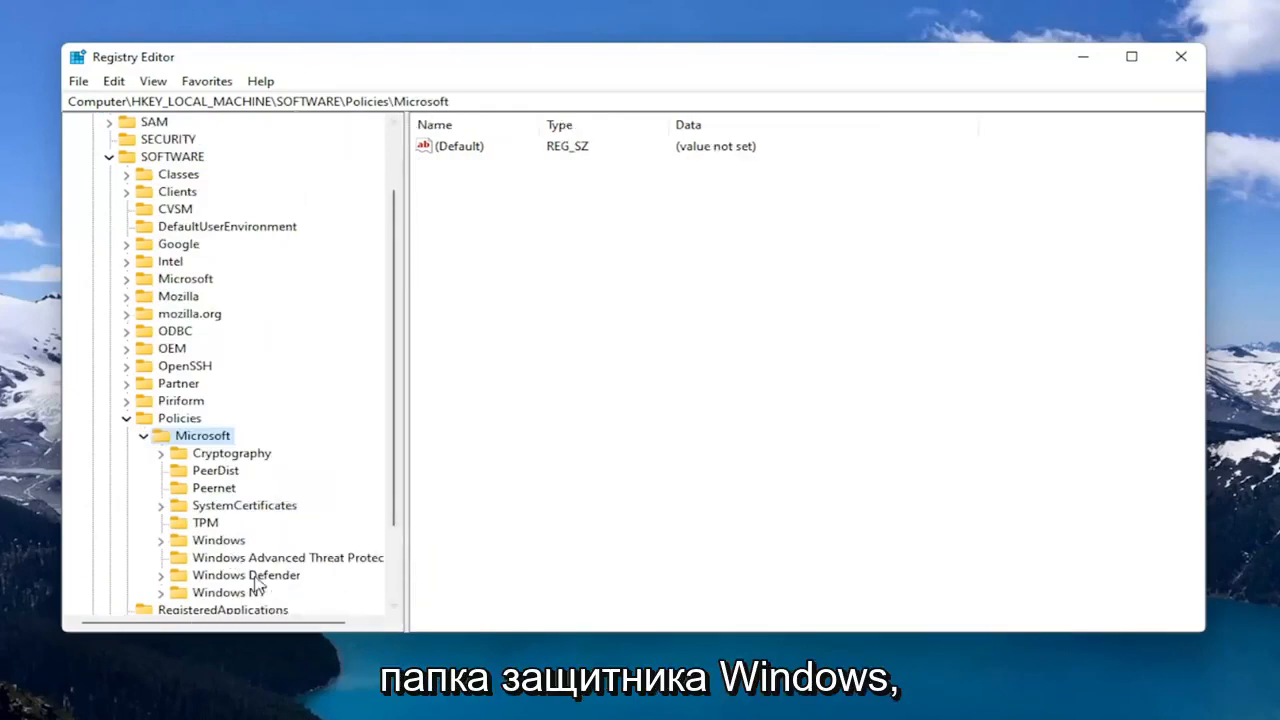
{"action": "left_click", "coordinate": [244, 576]}
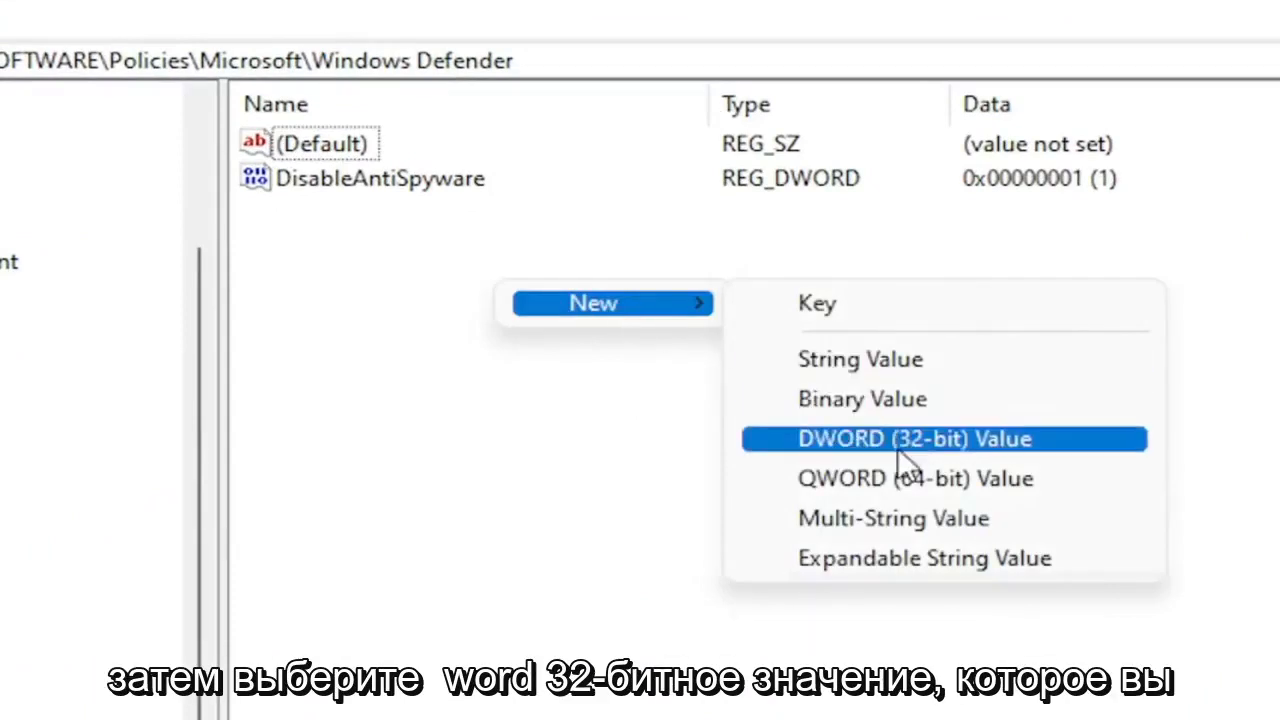
Step: Create a DisableAntiSpyware DWORD (32-bit) value and bring up its edit dialog
{"action": "left_click", "coordinate": [940, 440]}
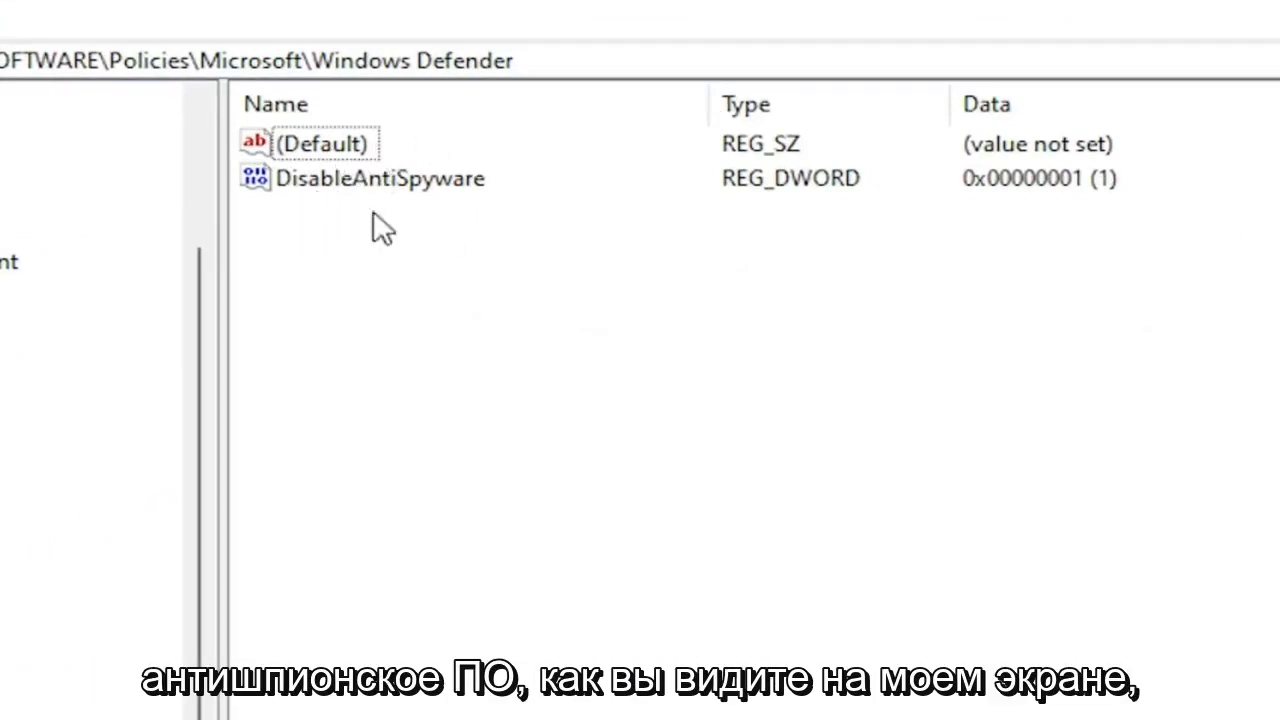
{"action": "mouse_move", "coordinate": [320, 184]}
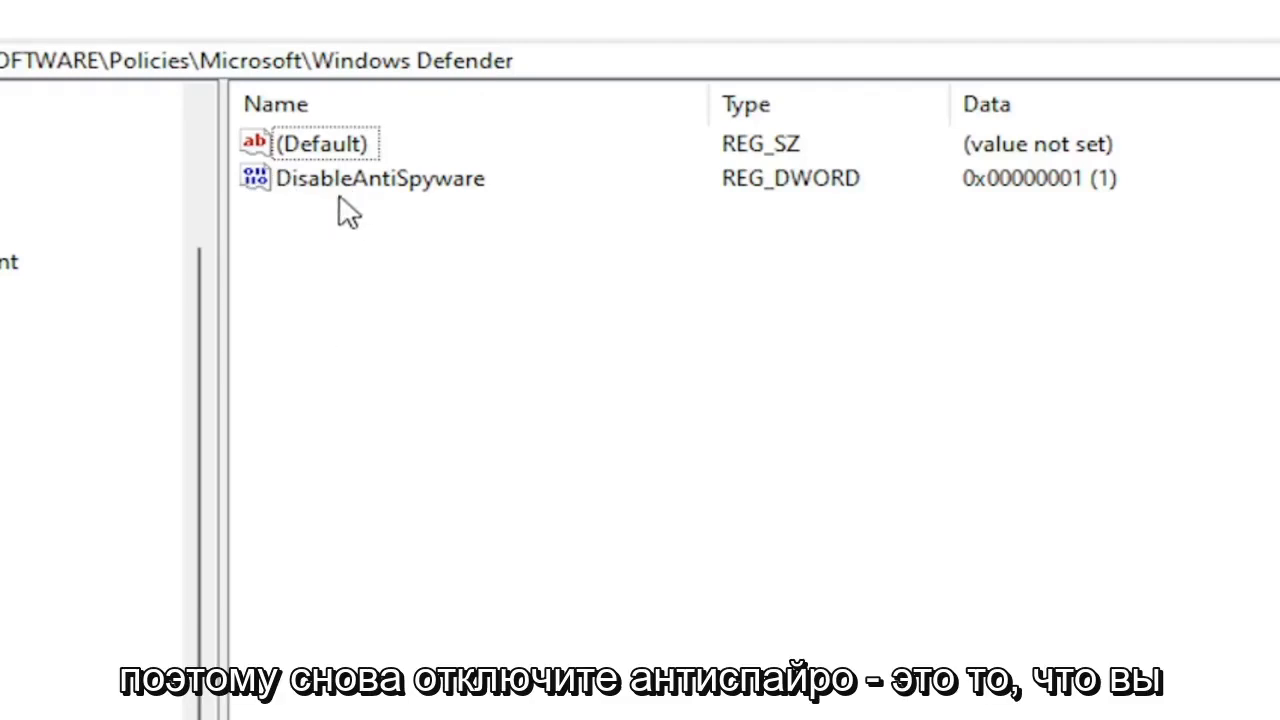
{"action": "mouse_move", "coordinate": [516, 310]}
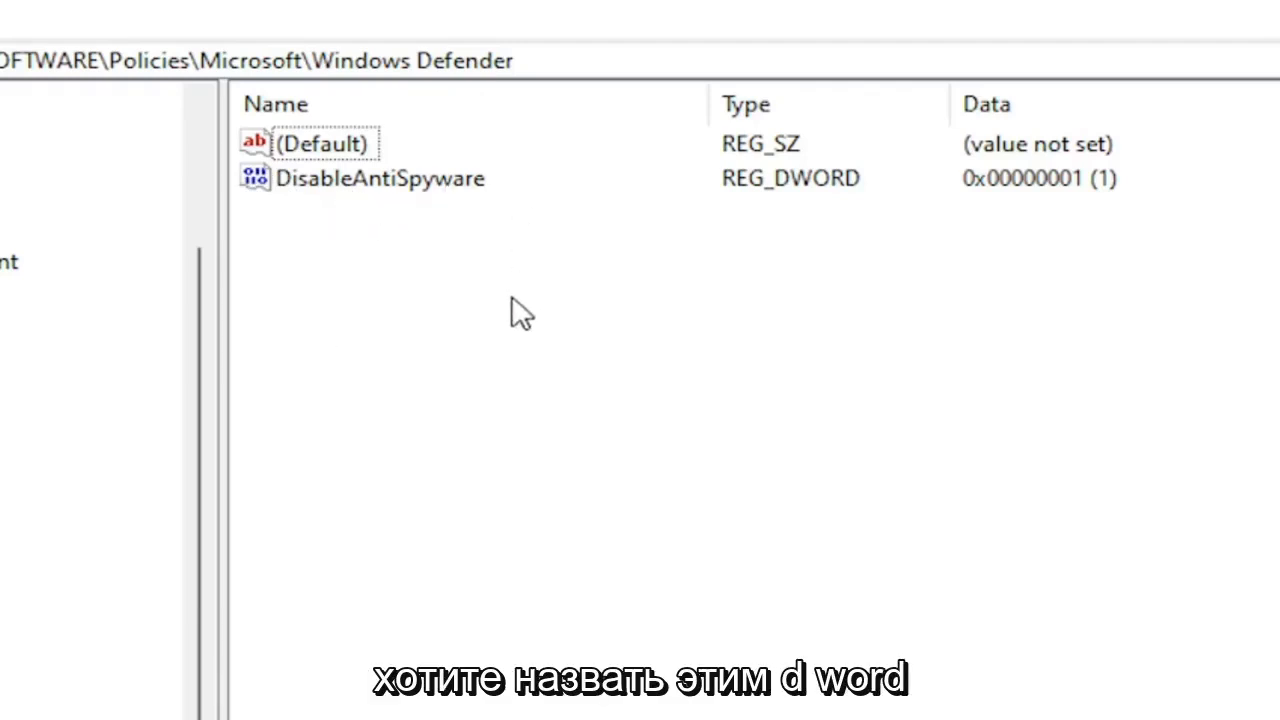
{"action": "mouse_move", "coordinate": [440, 308]}
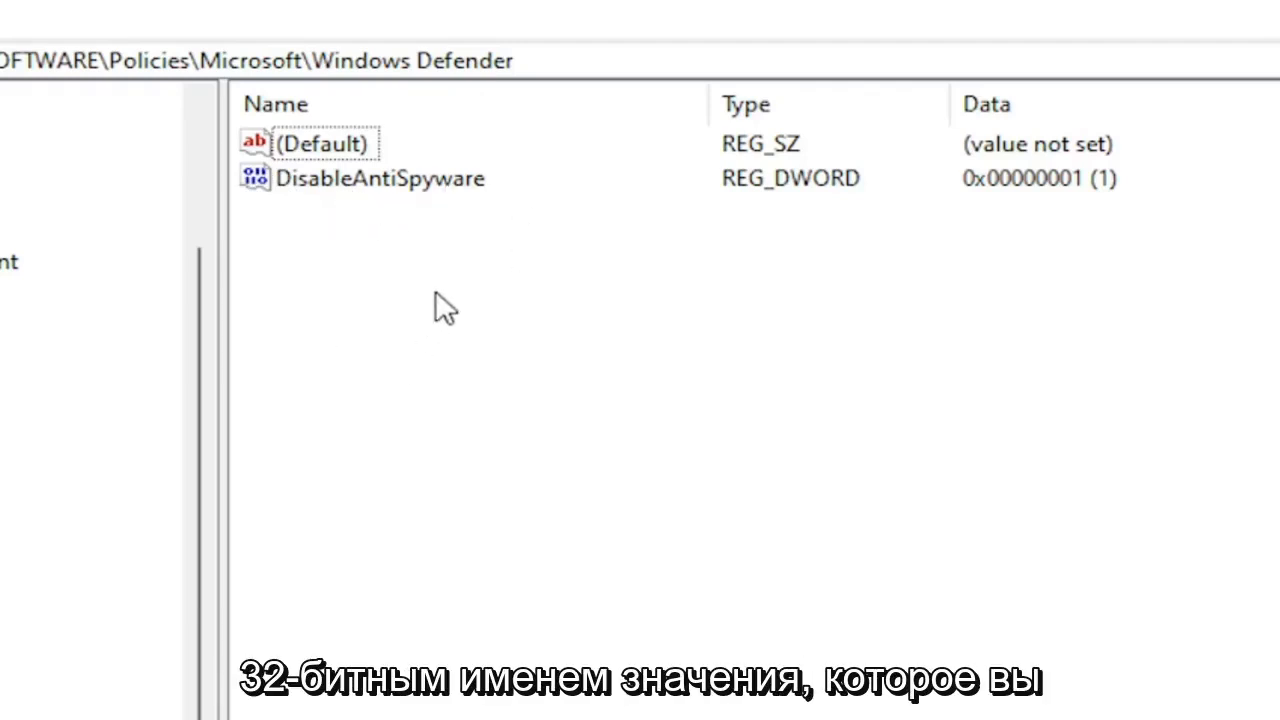
{"action": "mouse_move", "coordinate": [484, 210]}
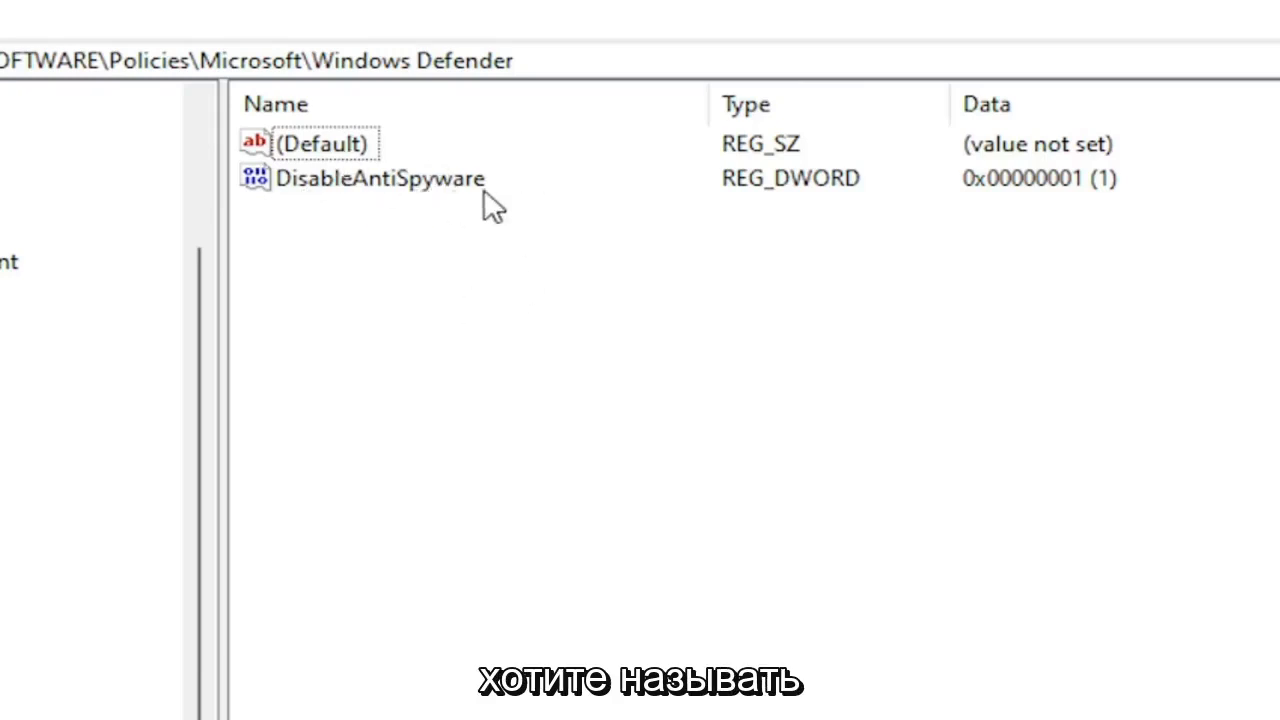
{"action": "double_click", "coordinate": [380, 178]}
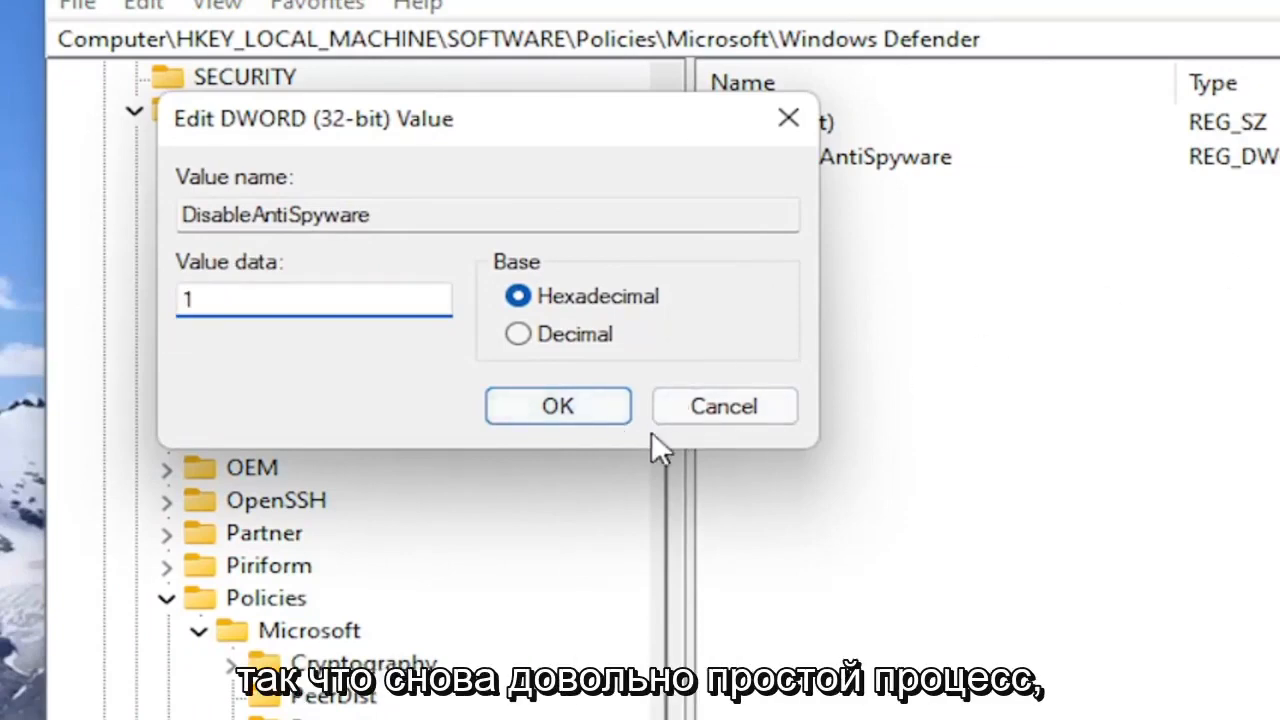
Step: Confirm the DisableAntiSpyware value data as 1
{"action": "left_click", "coordinate": [556, 406]}
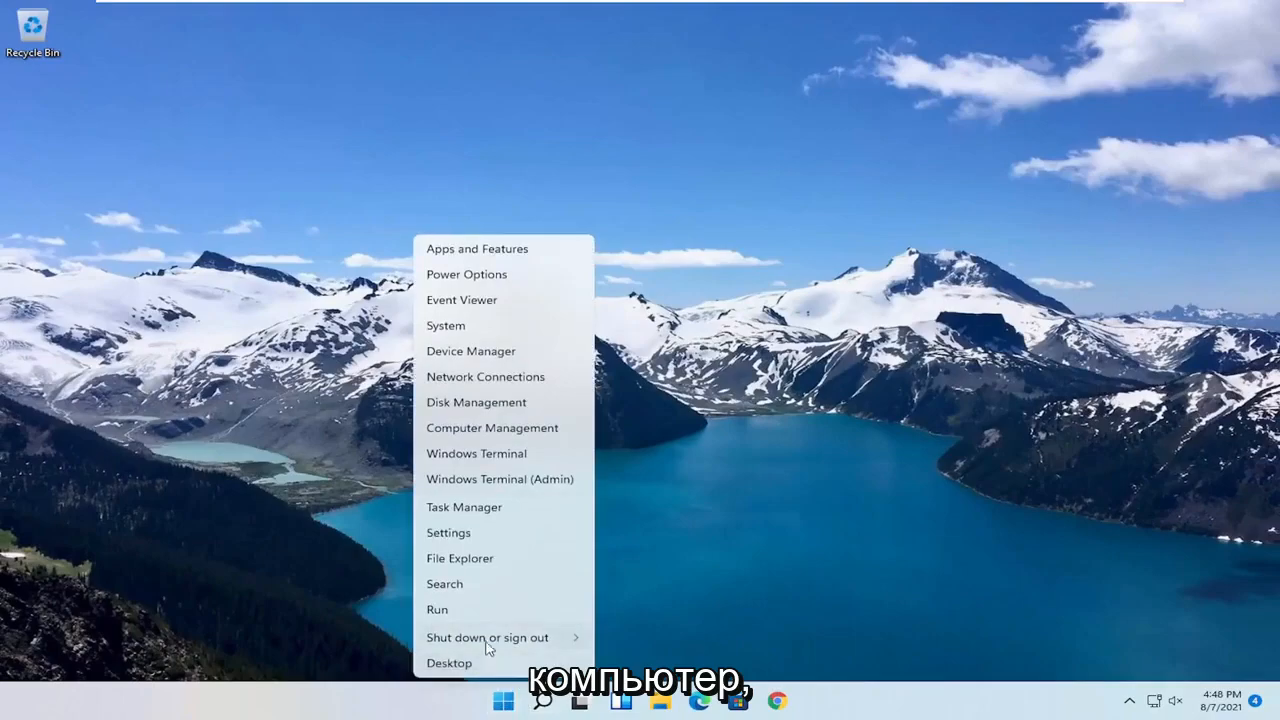
Step: Show the Start quick-link shutdown choices, then return to the empty desktop
{"action": "left_click", "coordinate": [484, 636]}
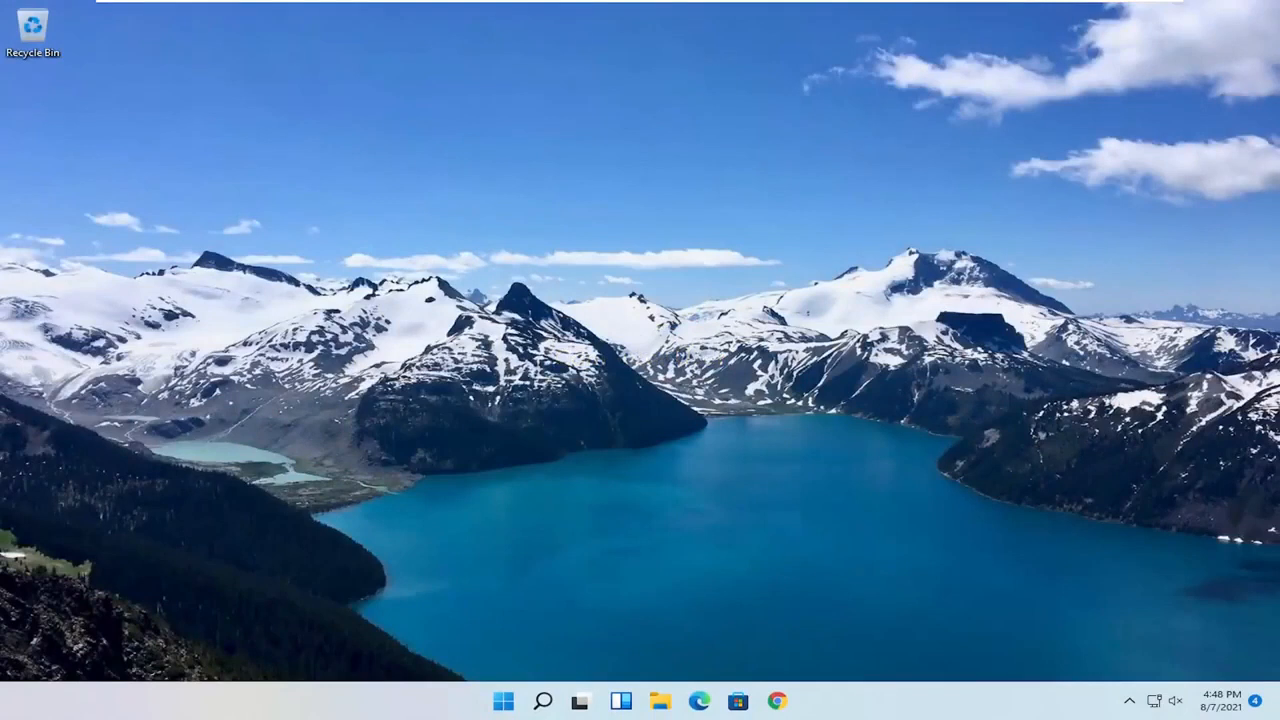
{"action": "key", "text": "alt+shift"}
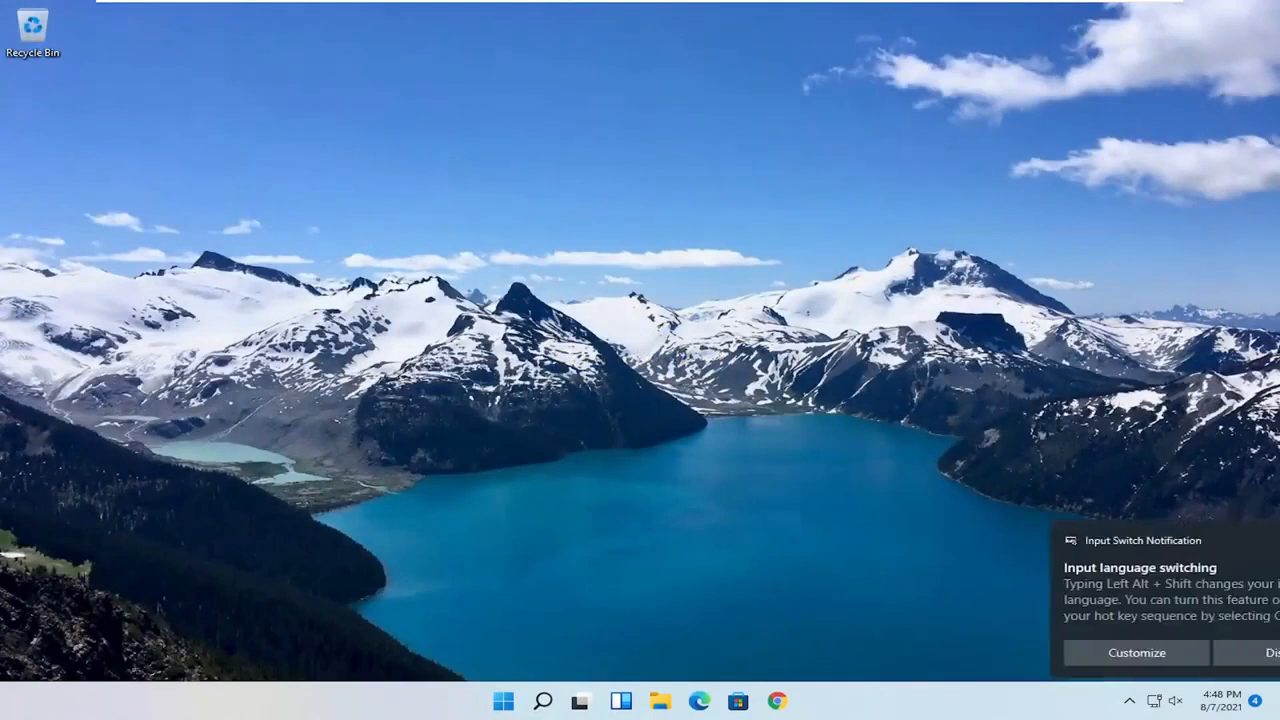